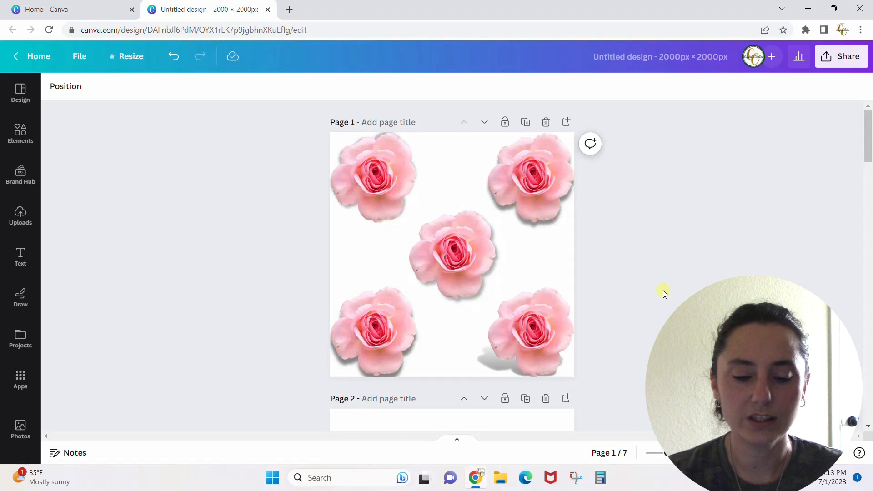
{"action": "mouse_move", "coordinate": [755, 223]}
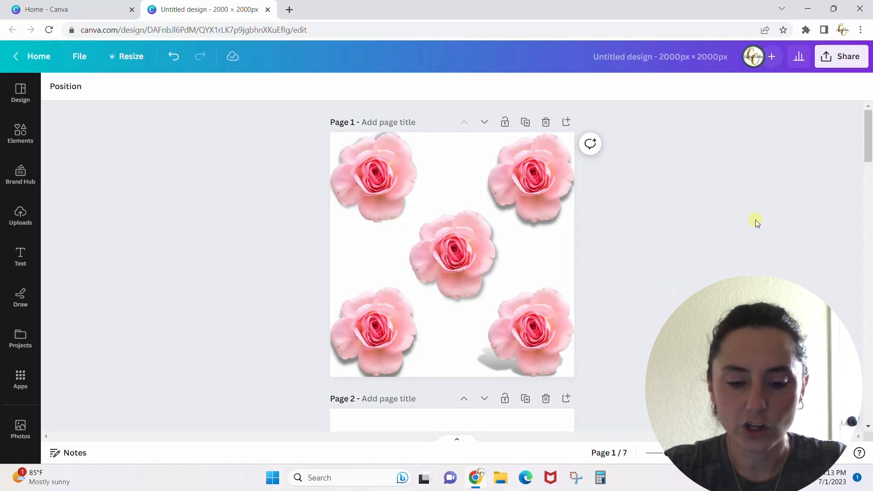
- Inspect the page 1 roses, selecting the top-left rose to check its shadow
{"action": "left_click", "coordinate": [455, 257]}
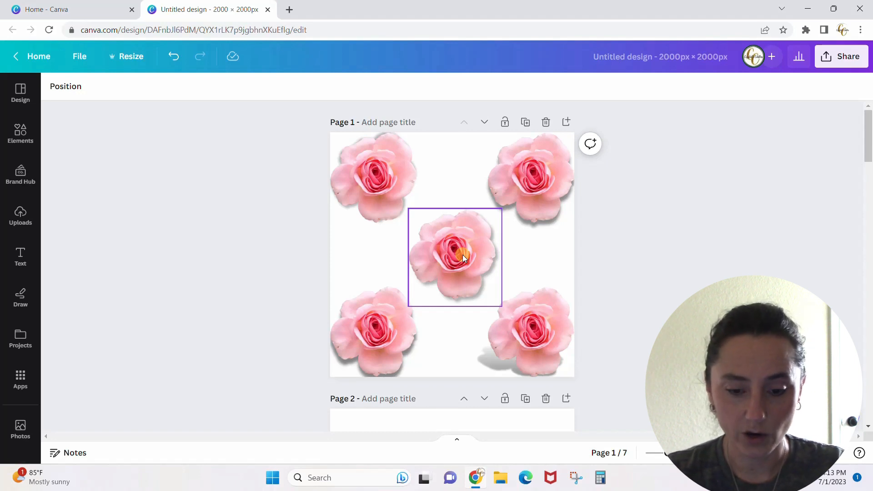
{"action": "left_click", "coordinate": [468, 183]}
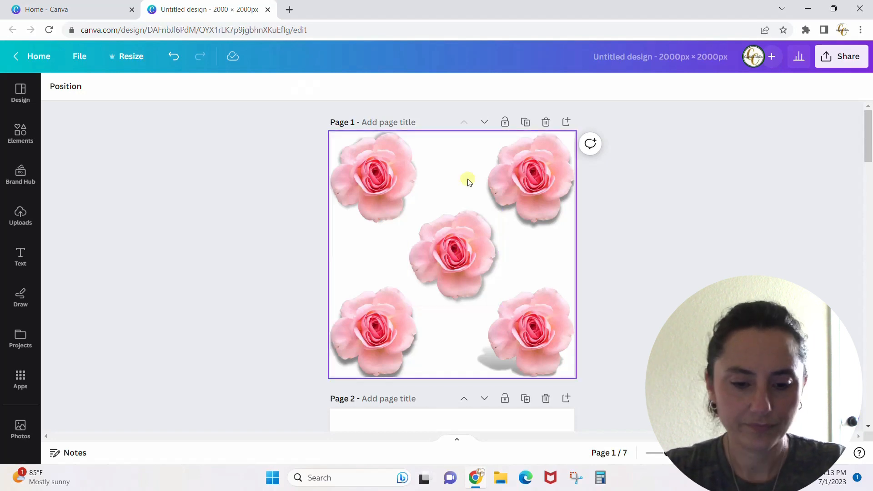
{"action": "left_click", "coordinate": [373, 177]}
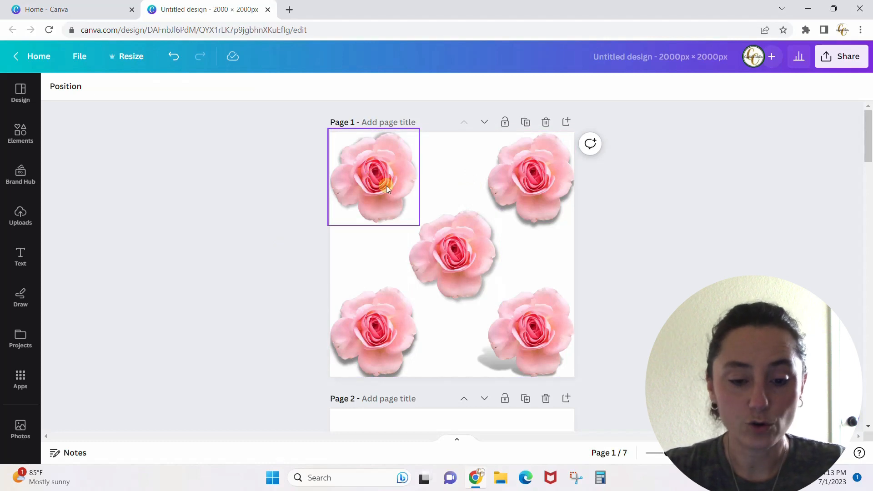
{"action": "left_click", "coordinate": [530, 181]}
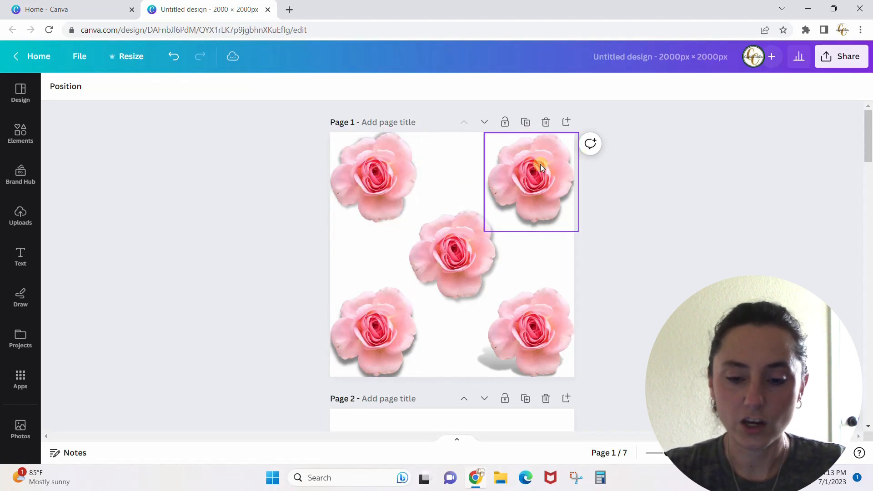
{"action": "left_click", "coordinate": [372, 333]}
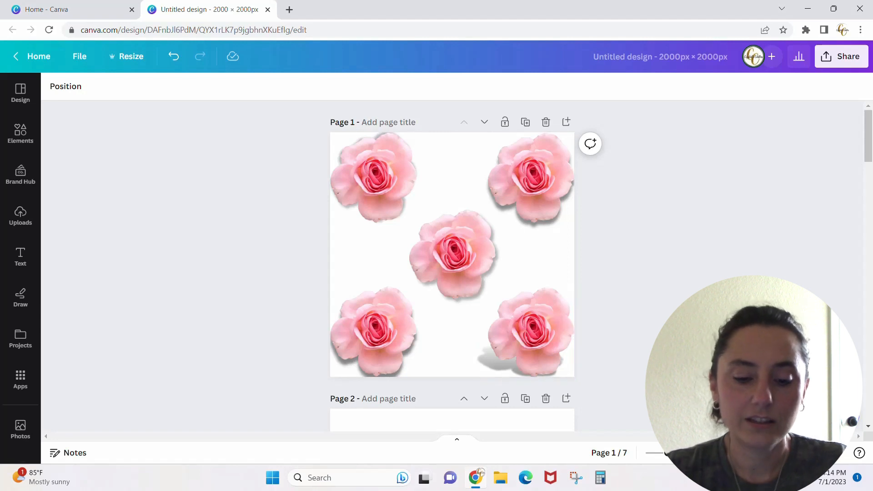
{"action": "left_click", "coordinate": [524, 323]}
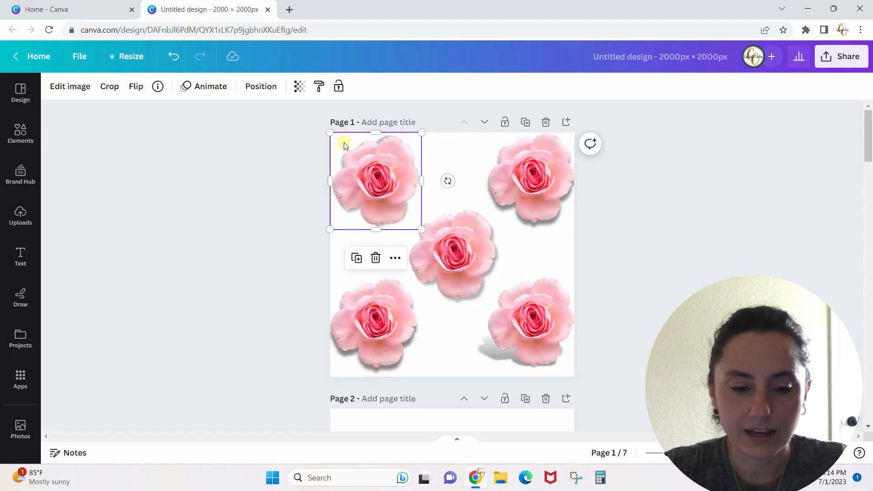
{"action": "mouse_move", "coordinate": [407, 169]}
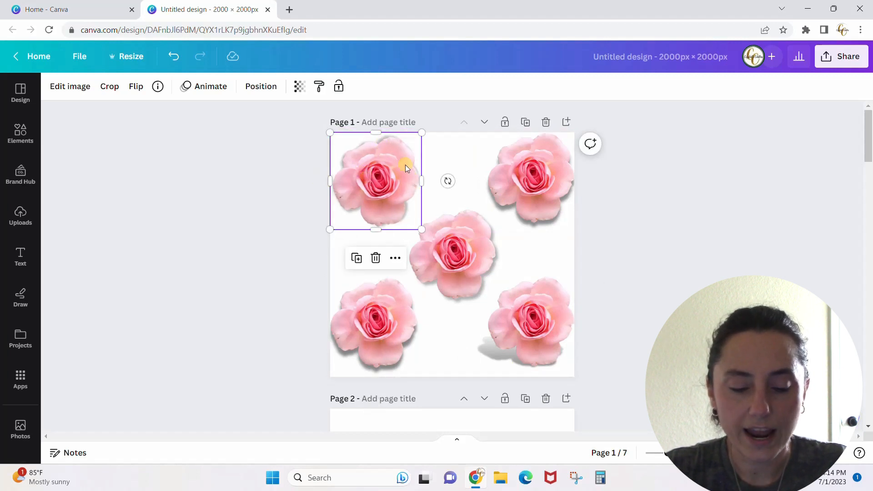
{"action": "mouse_move", "coordinate": [351, 175]}
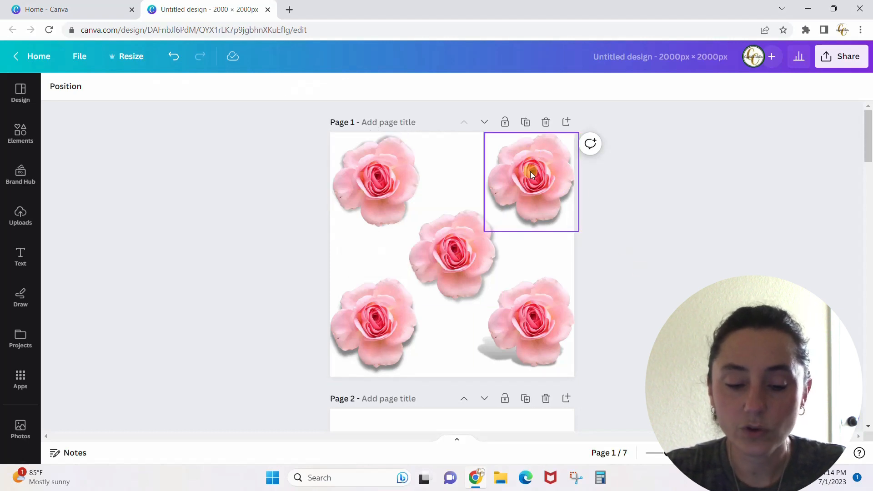
{"action": "left_click", "coordinate": [453, 257]}
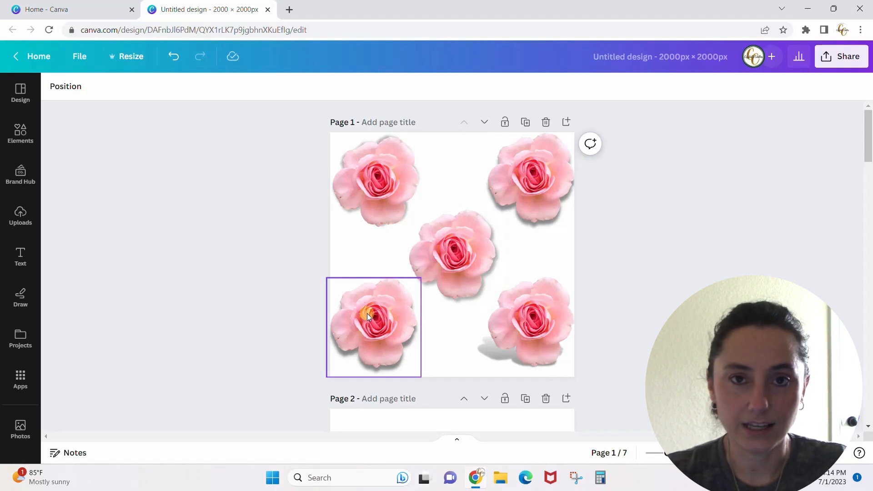
{"action": "left_click", "coordinate": [525, 323]}
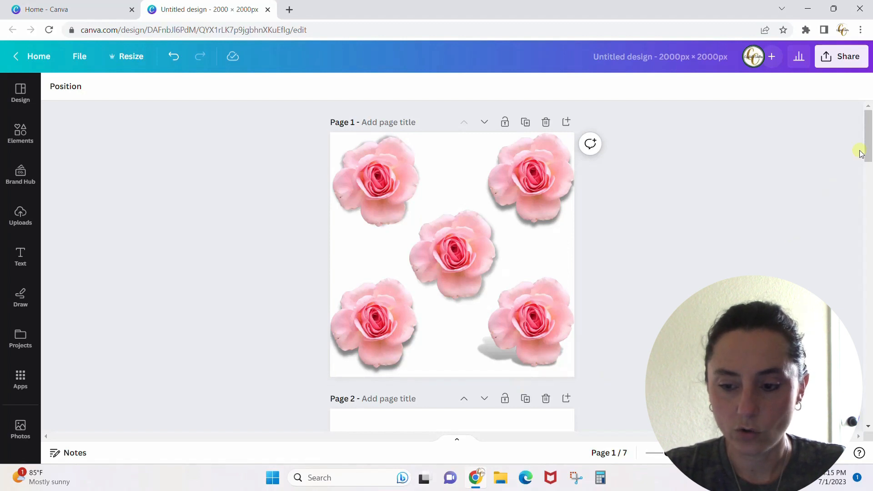
- Select the page 2 rose and search Elements for 'pink flower' photo results
{"action": "scroll", "scroll_direction": "down", "scroll_amount": 3}
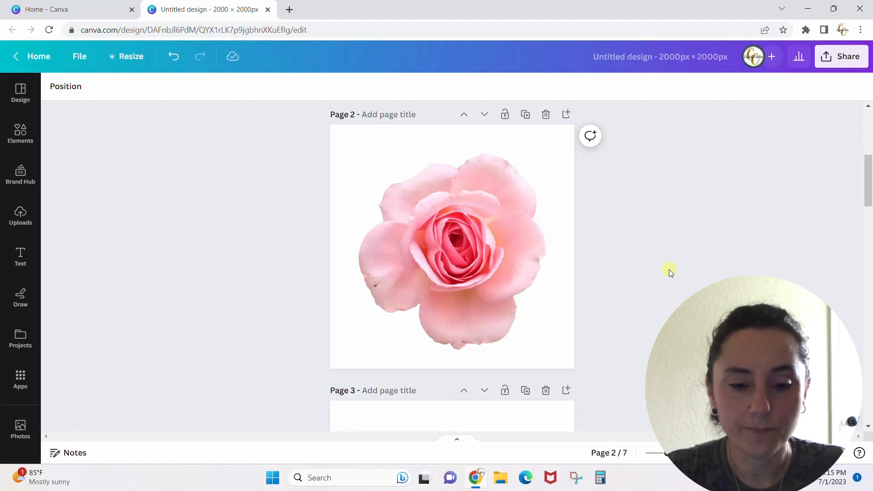
{"action": "left_click", "coordinate": [452, 251]}
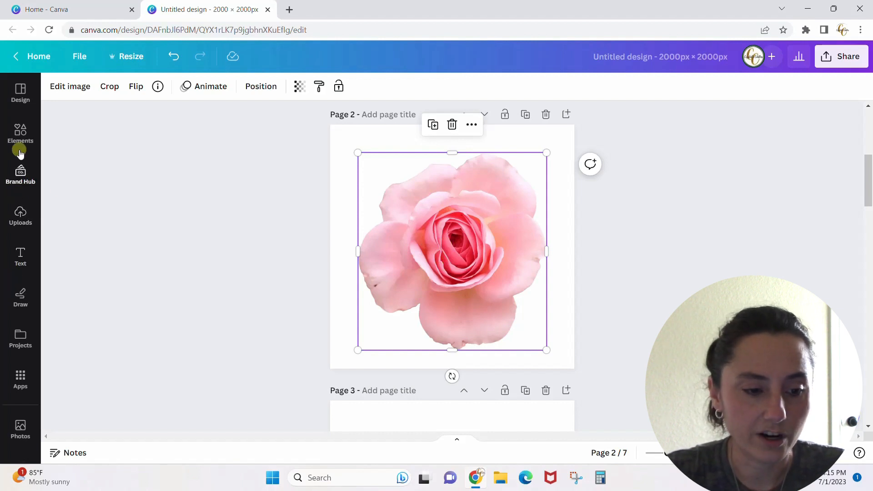
{"action": "left_click", "coordinate": [20, 134]}
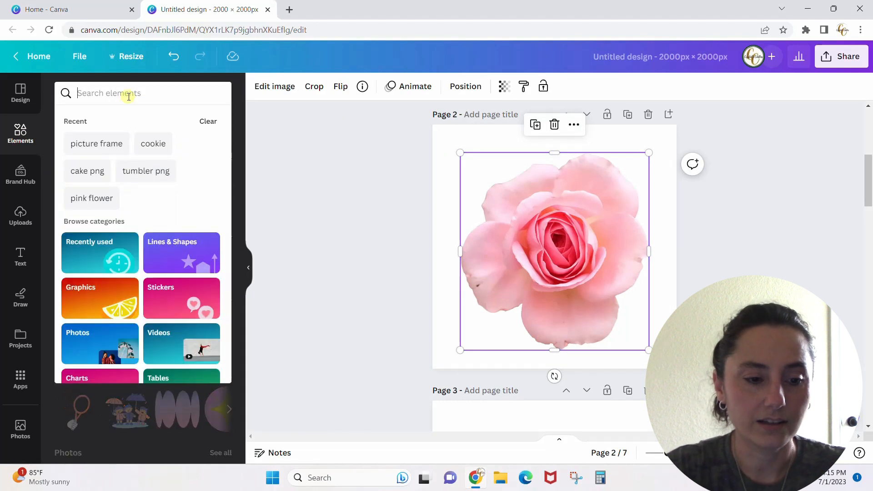
{"action": "type", "text": "pink flower"}
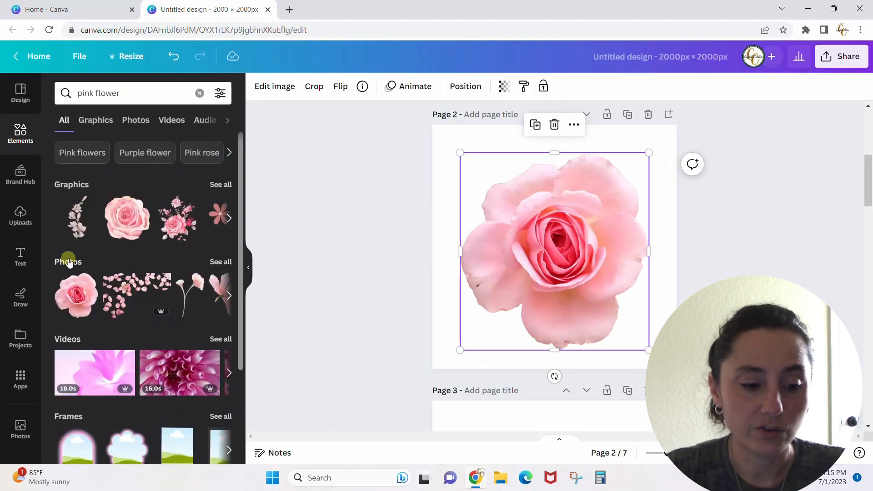
{"action": "left_click", "coordinate": [135, 120]}
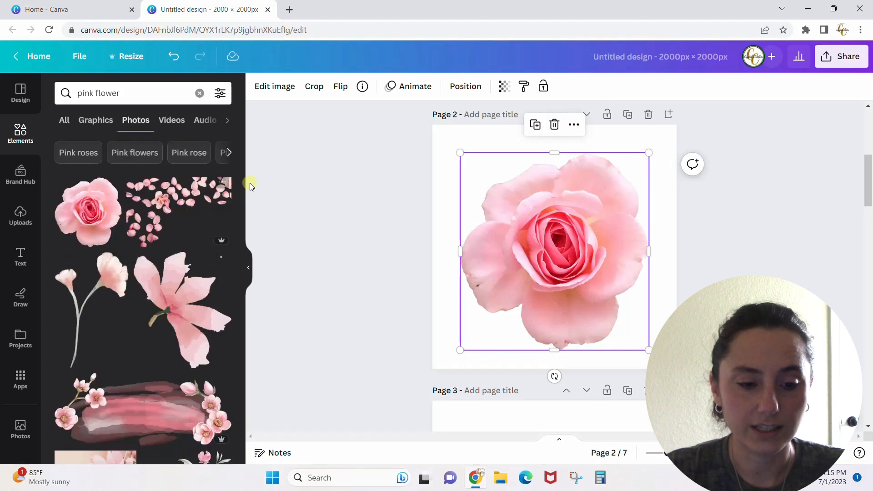
{"action": "scroll", "scroll_direction": "down", "scroll_amount": 3}
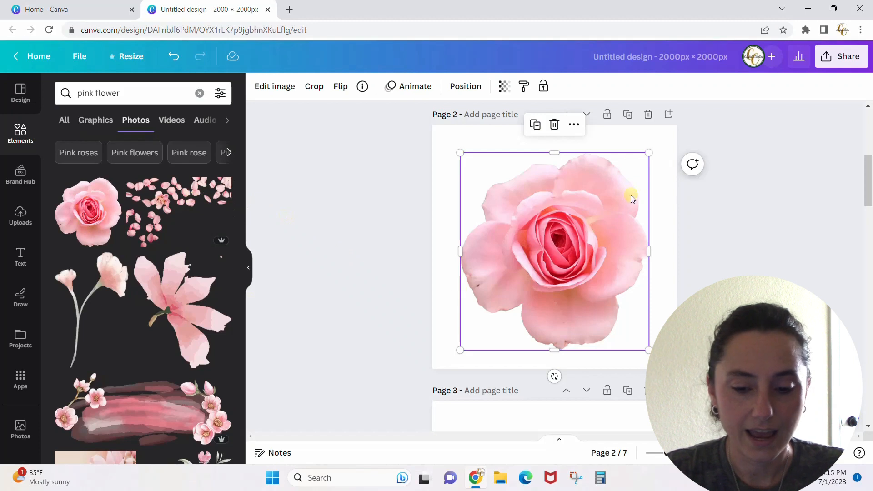
{"action": "mouse_move", "coordinate": [329, 205]}
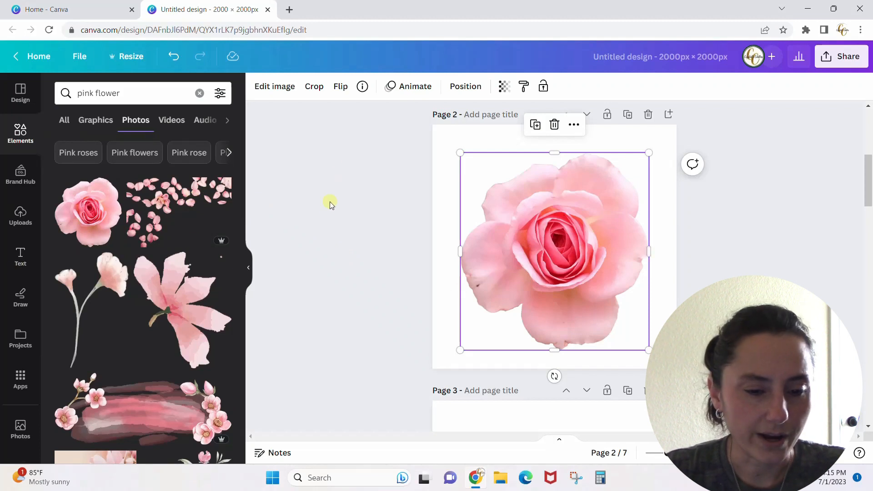
{"action": "mouse_move", "coordinate": [314, 86]}
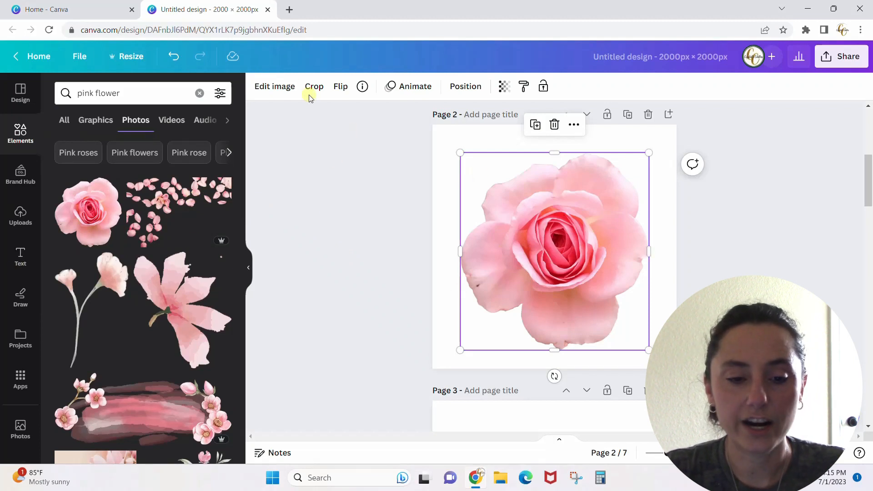
- Preview the Drop shadow preset on the page 2 rose from Edit image > Shadows
{"action": "left_click", "coordinate": [275, 86]}
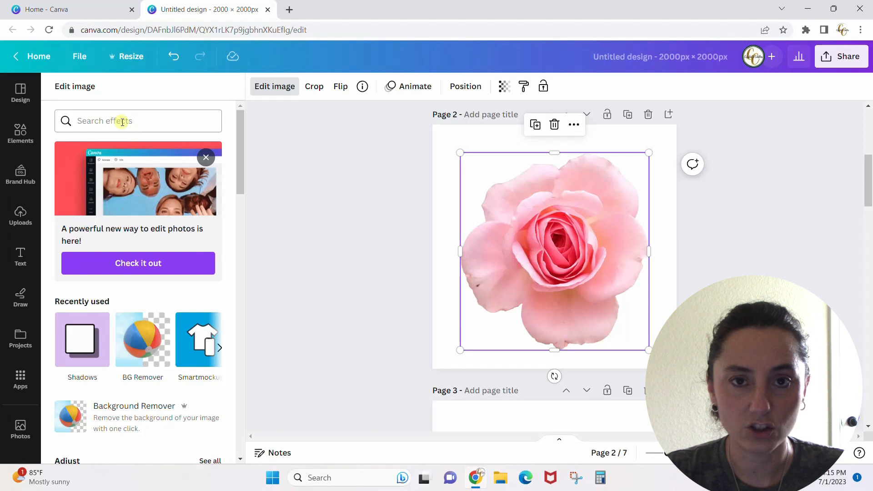
{"action": "mouse_move", "coordinate": [270, 134]}
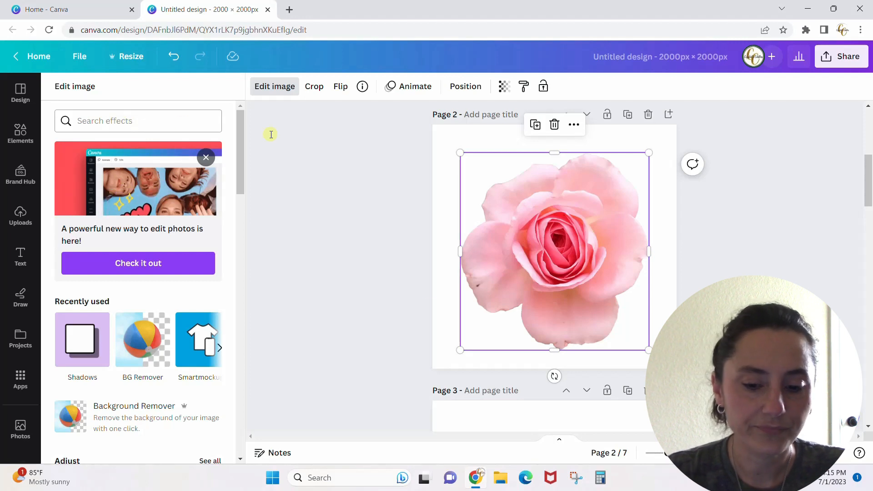
{"action": "left_click", "coordinate": [82, 339]}
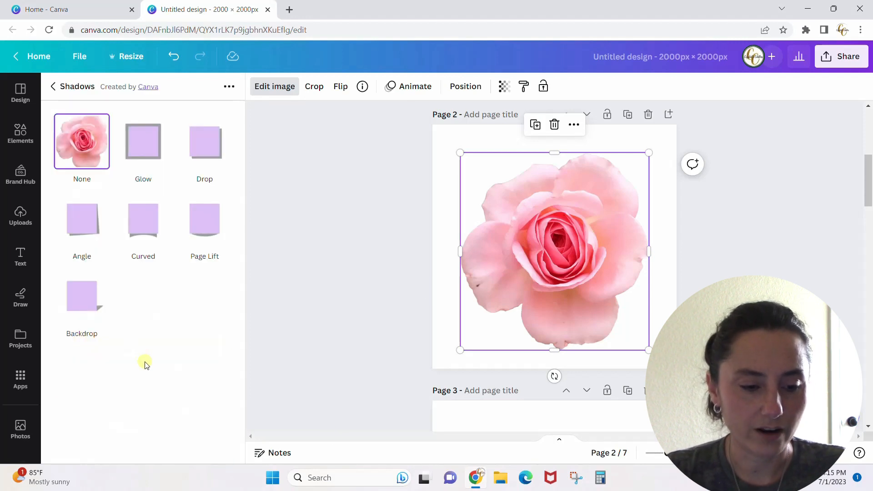
{"action": "mouse_move", "coordinate": [174, 326]}
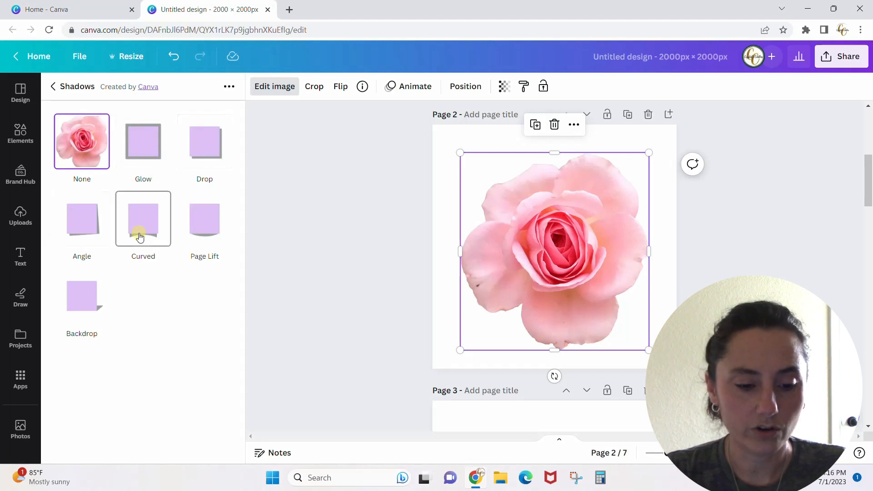
{"action": "mouse_move", "coordinate": [205, 141]}
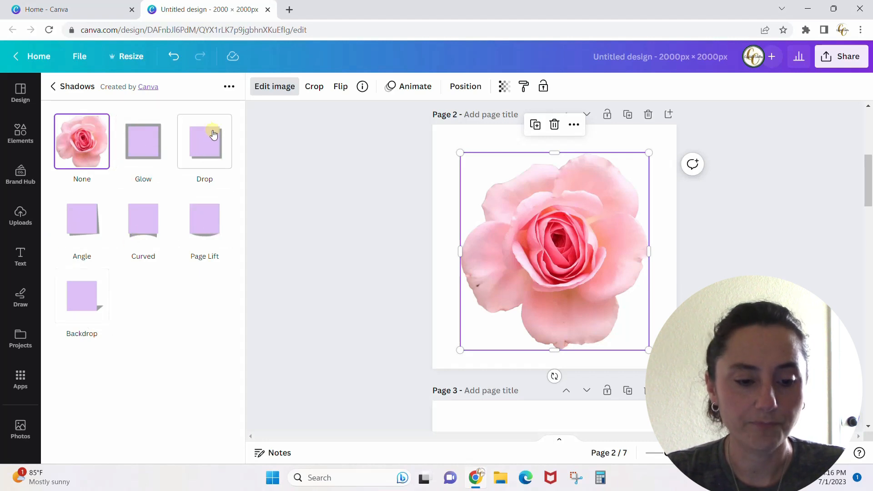
{"action": "left_click", "coordinate": [205, 142]}
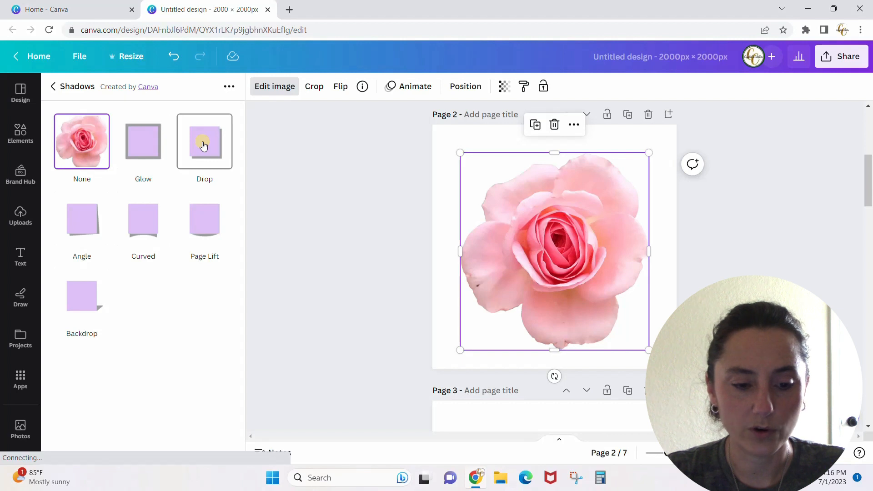
{"action": "left_click", "coordinate": [205, 141]}
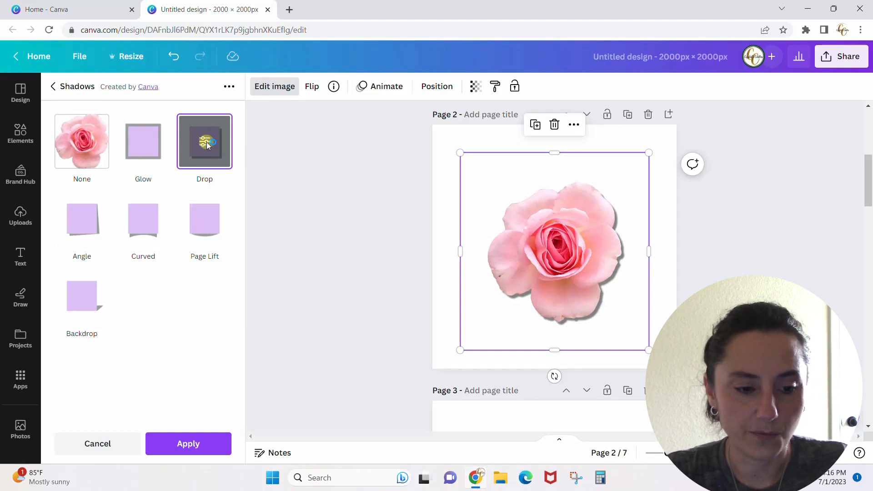
- Try each drop shadow direction in turn, from top through bottom-left to top-left
{"action": "left_click", "coordinate": [205, 141]}
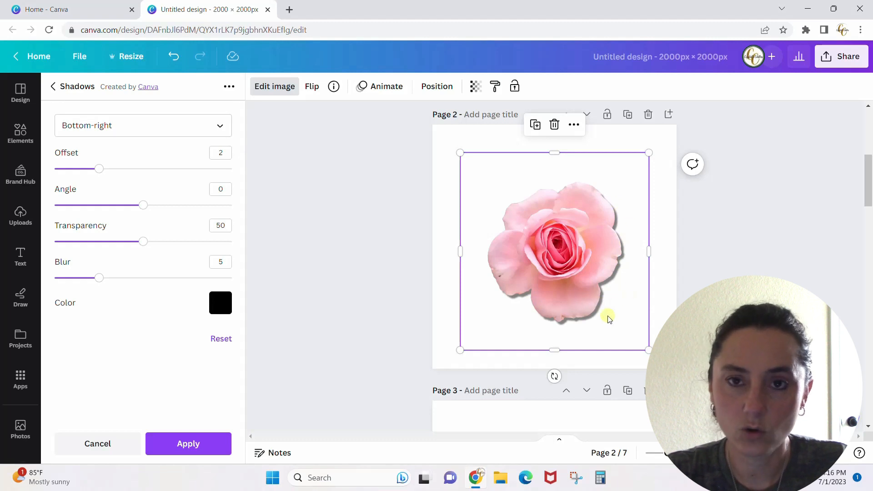
{"action": "left_click", "coordinate": [143, 126]}
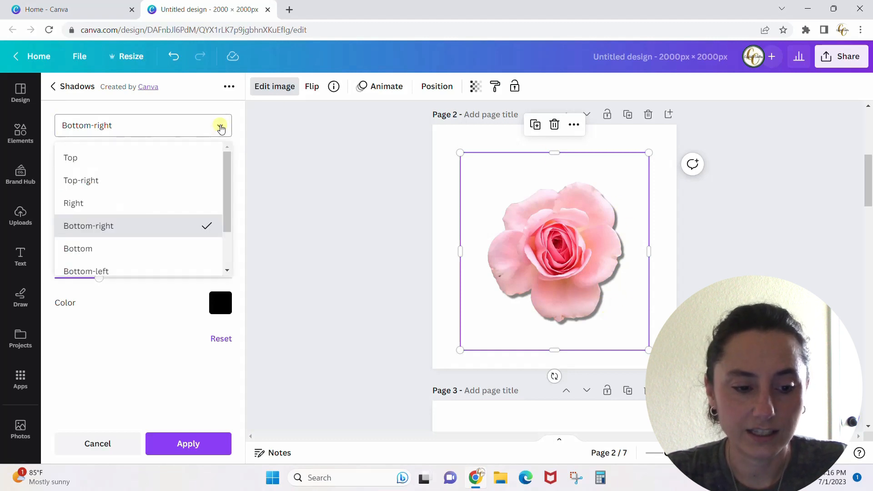
{"action": "left_click", "coordinate": [70, 157]}
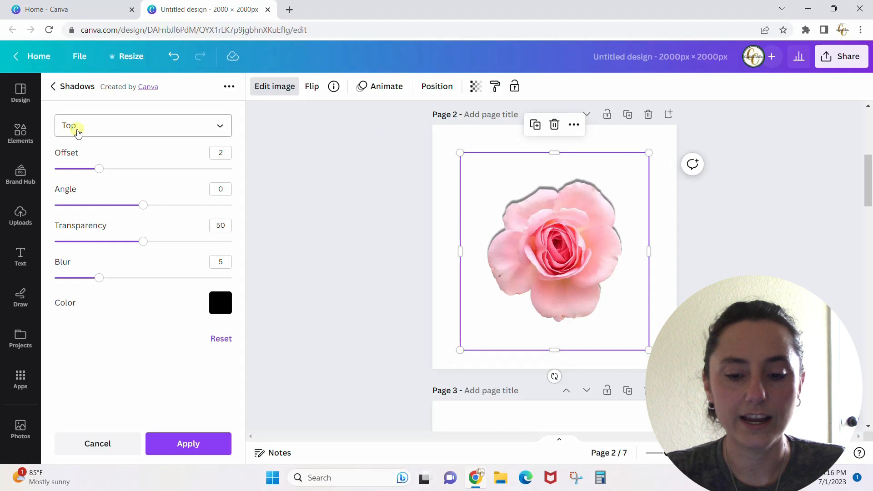
{"action": "mouse_move", "coordinate": [563, 213]}
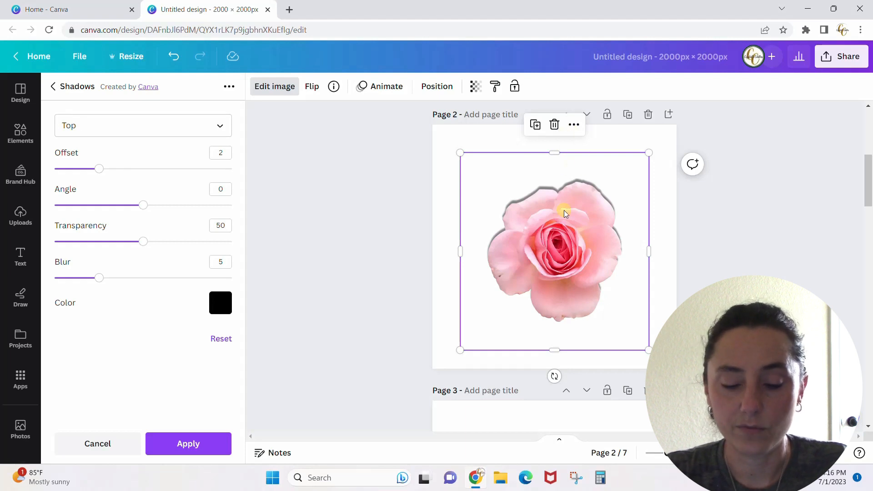
{"action": "left_click", "coordinate": [142, 125]}
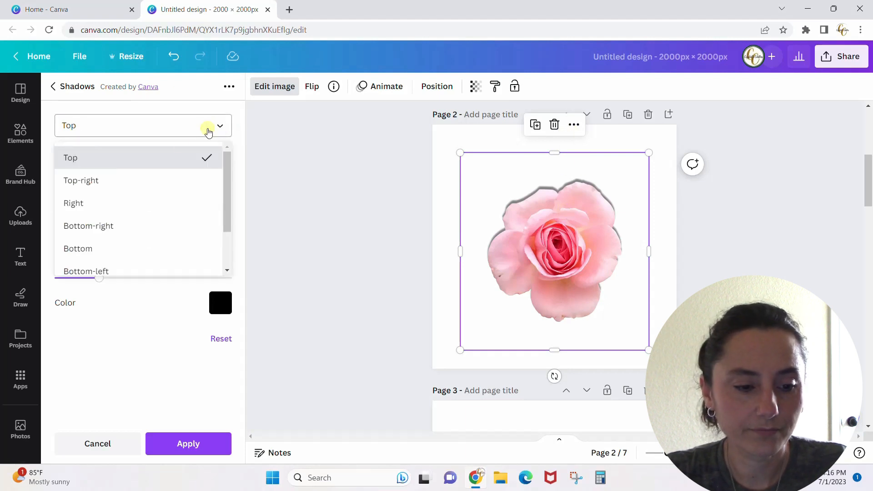
{"action": "left_click", "coordinate": [81, 180]}
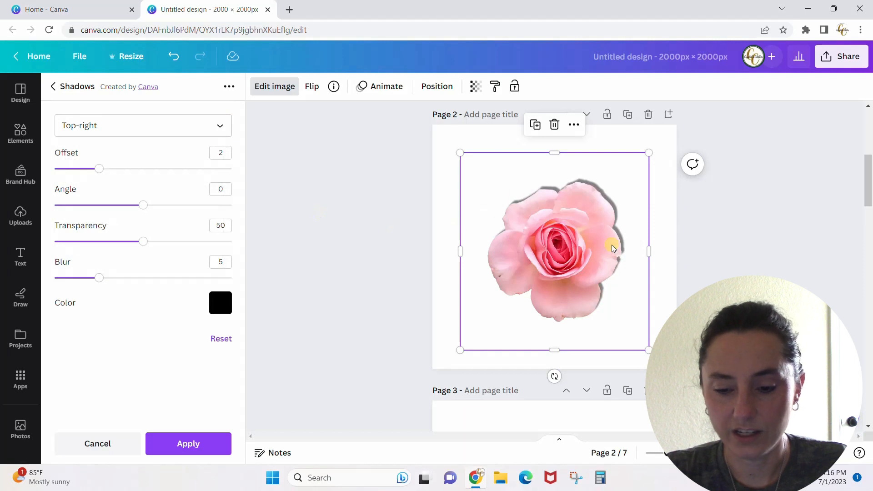
{"action": "left_click", "coordinate": [143, 126]}
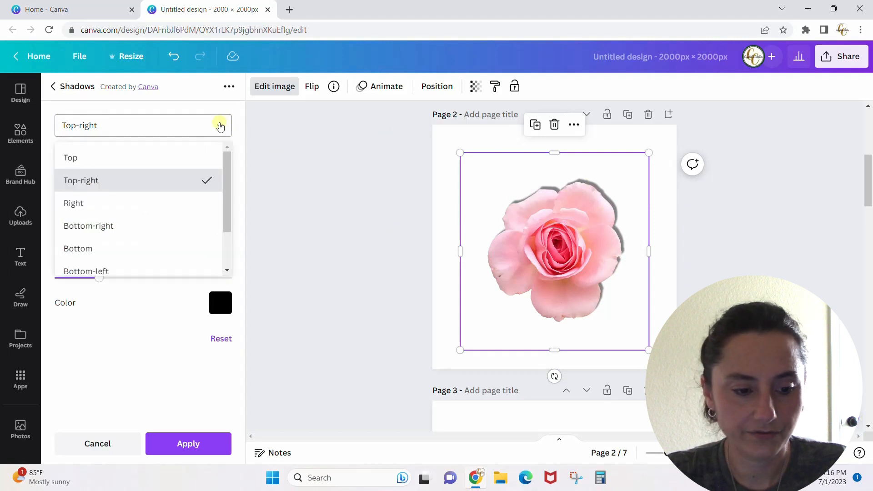
{"action": "left_click", "coordinate": [72, 203]}
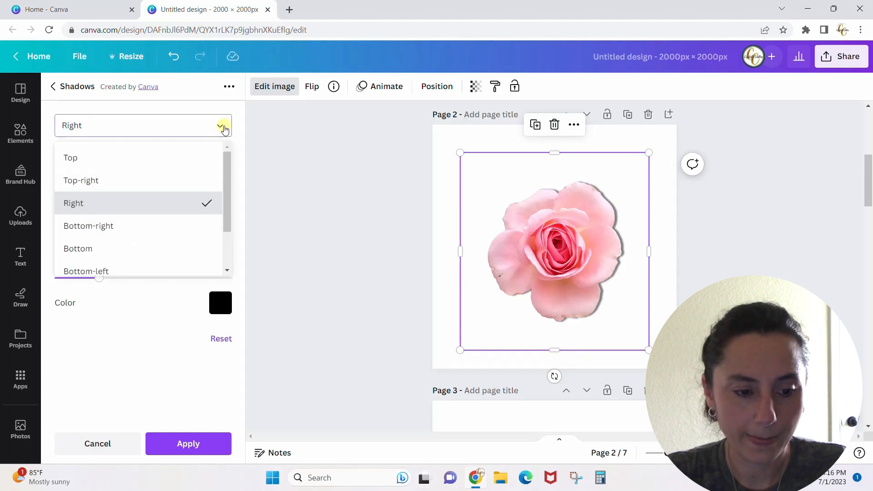
{"action": "left_click", "coordinate": [88, 225]}
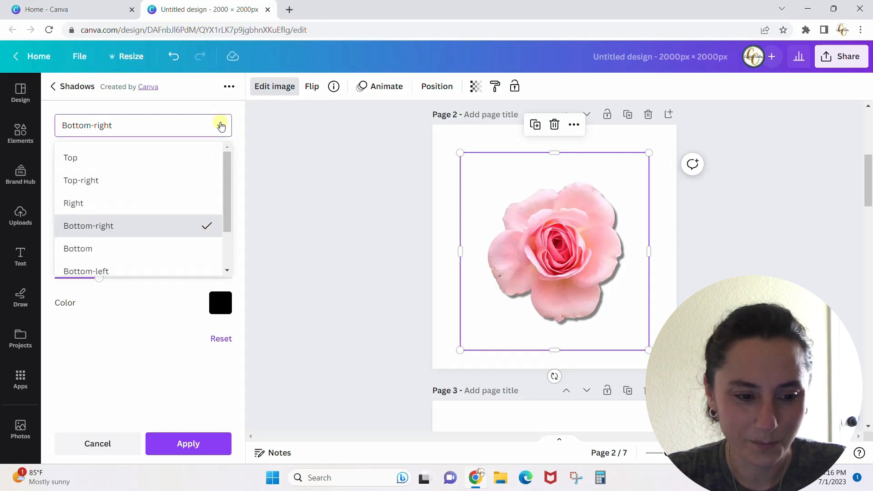
{"action": "left_click", "coordinate": [77, 249]}
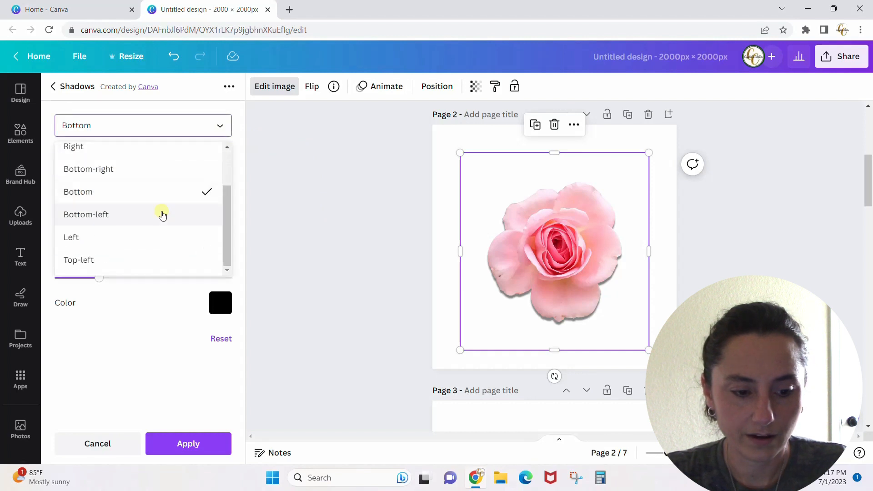
{"action": "left_click", "coordinate": [85, 215]}
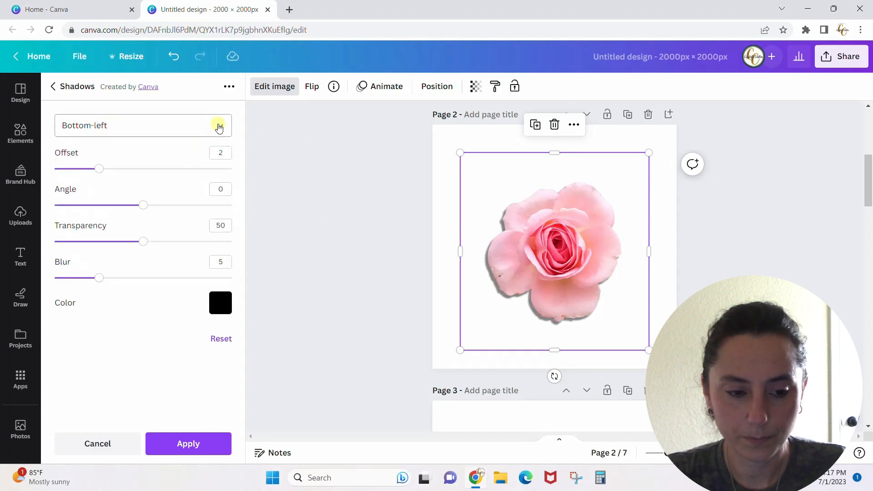
{"action": "left_click", "coordinate": [143, 125]}
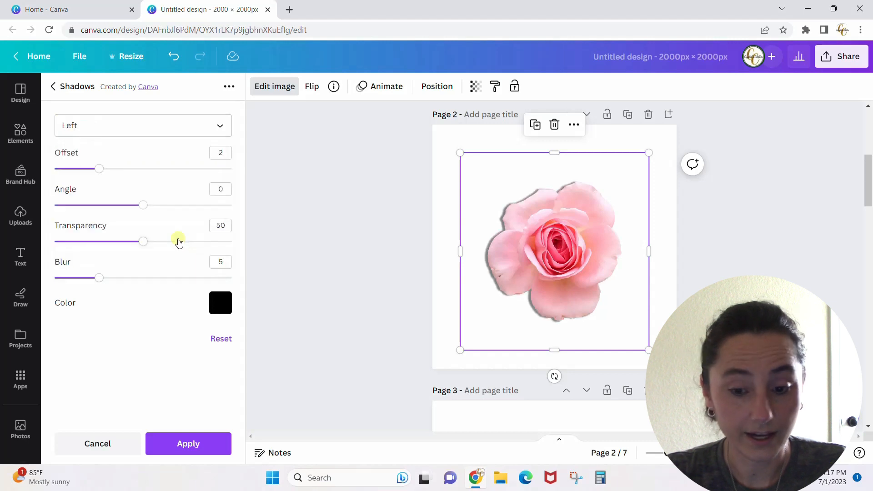
{"action": "left_click", "coordinate": [143, 125]}
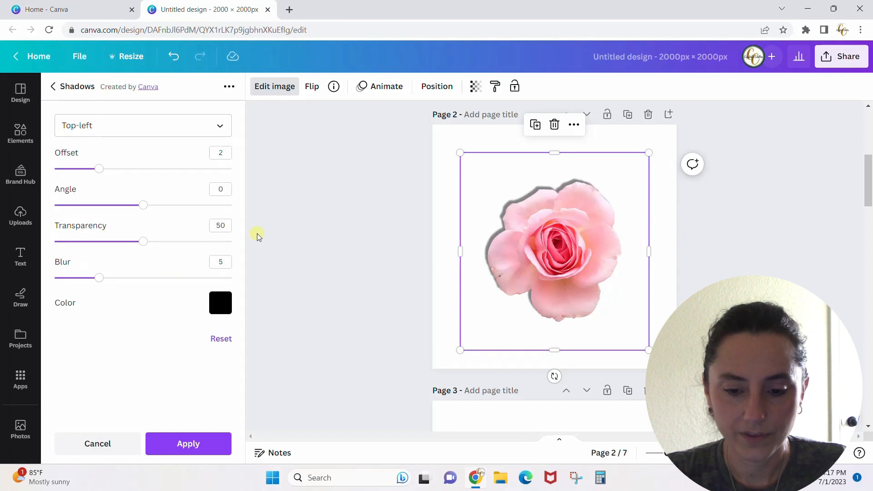
- Settle the shadow direction on Bottom-right and push its offset farther out
{"action": "left_click", "coordinate": [142, 125]}
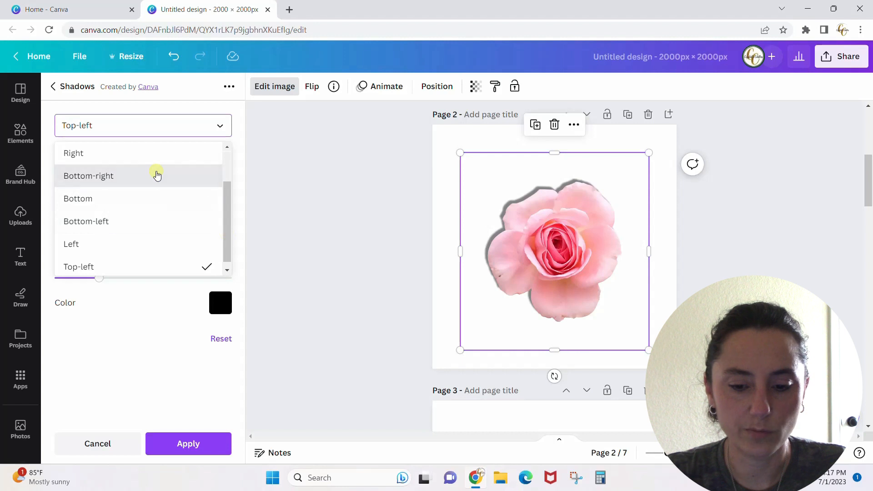
{"action": "left_click", "coordinate": [88, 176]}
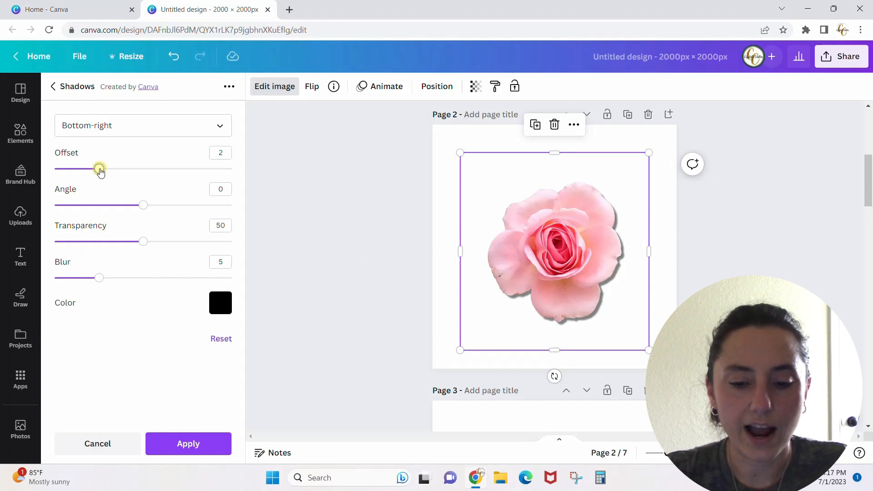
{"action": "left_click_drag", "start_coordinate": [99, 169], "coordinate": [187, 168]}
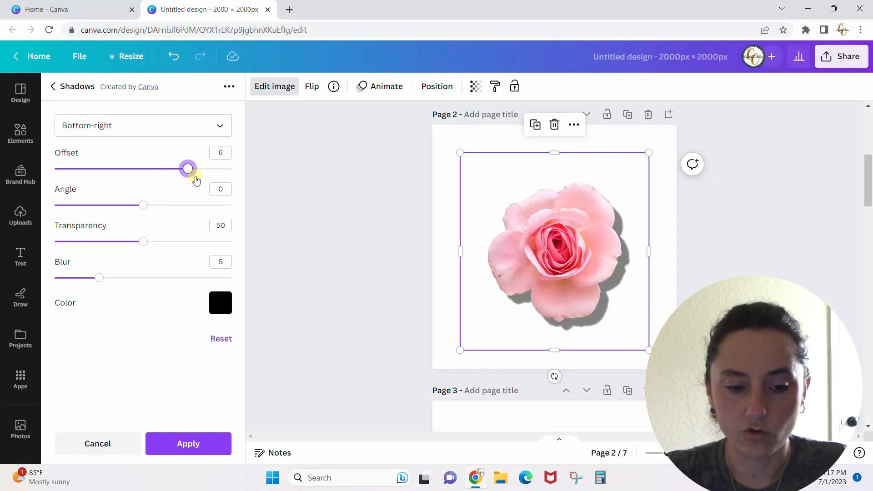
{"action": "left_click_drag", "start_coordinate": [187, 168], "coordinate": [121, 168]}
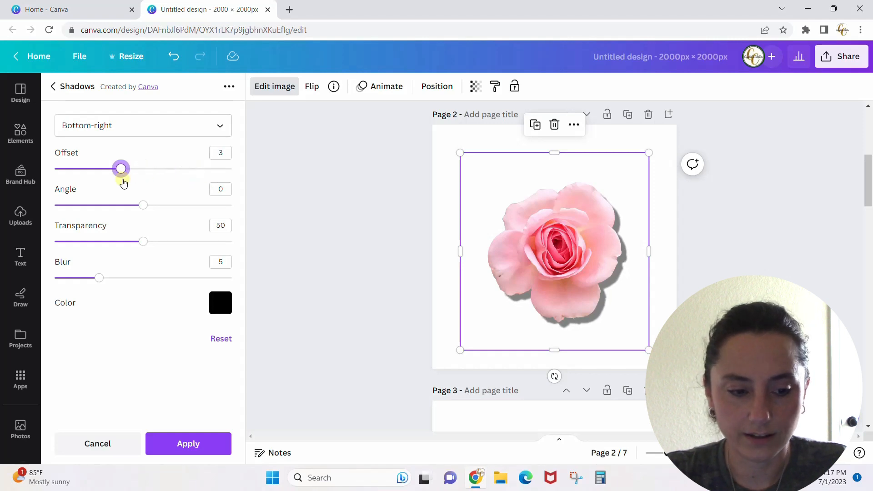
{"action": "left_click_drag", "start_coordinate": [121, 168], "coordinate": [99, 168]}
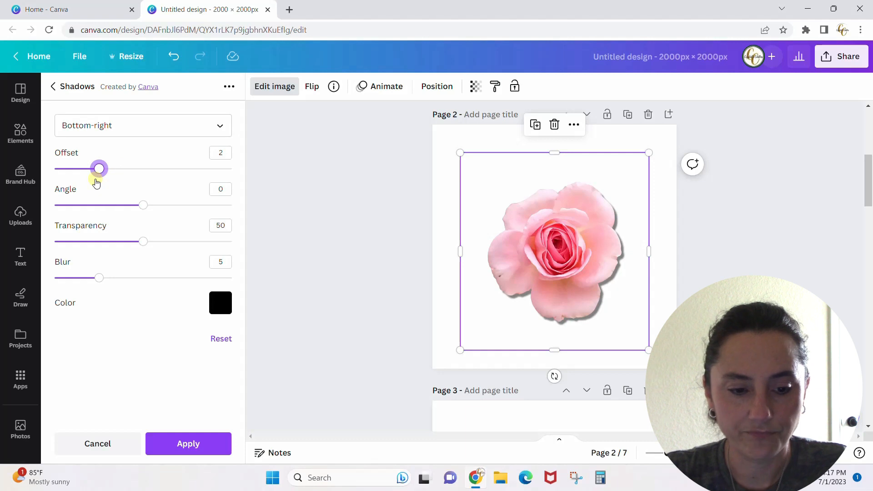
{"action": "mouse_move", "coordinate": [99, 197]}
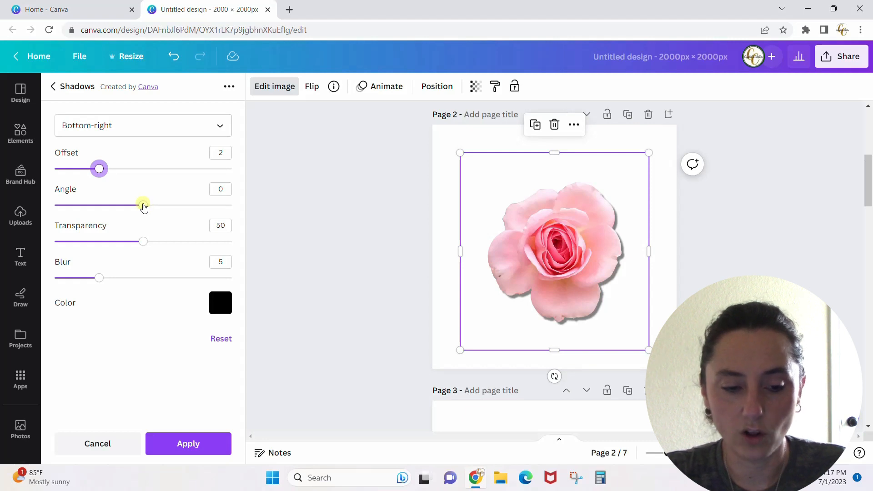
{"action": "left_click_drag", "start_coordinate": [144, 205], "coordinate": [179, 205]}
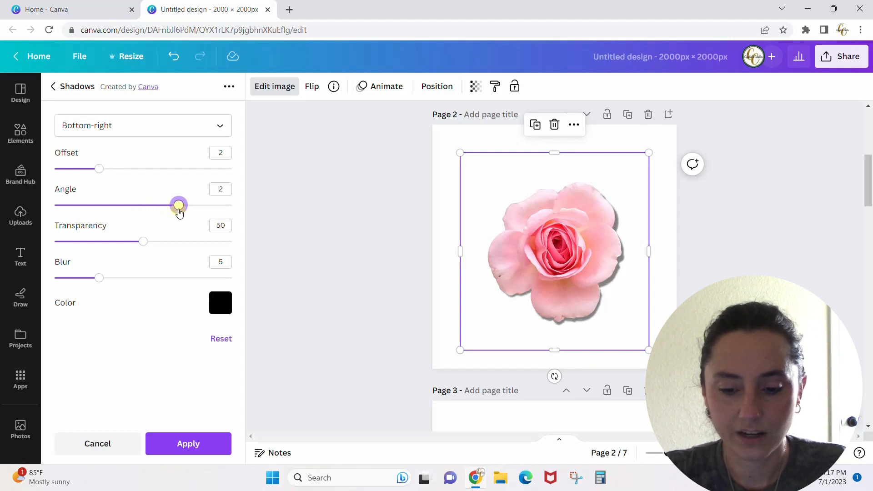
{"action": "left_click_drag", "start_coordinate": [180, 205], "coordinate": [196, 205]}
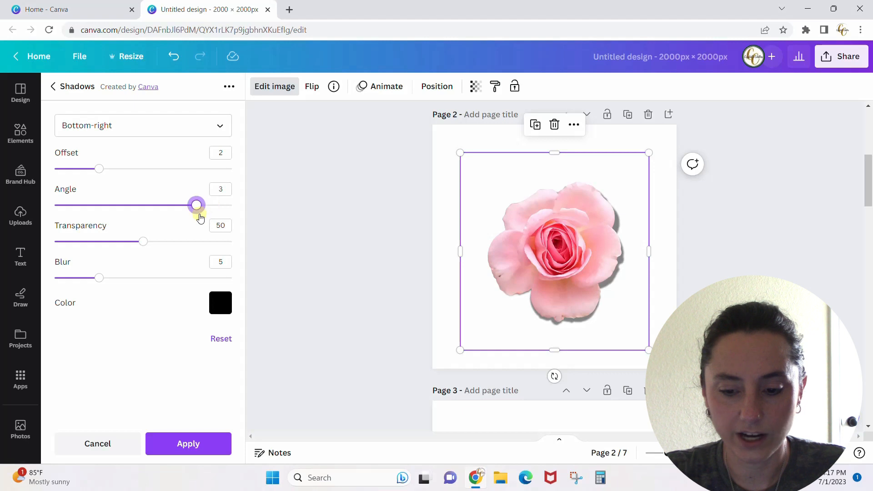
{"action": "left_click_drag", "start_coordinate": [196, 204], "coordinate": [108, 205]}
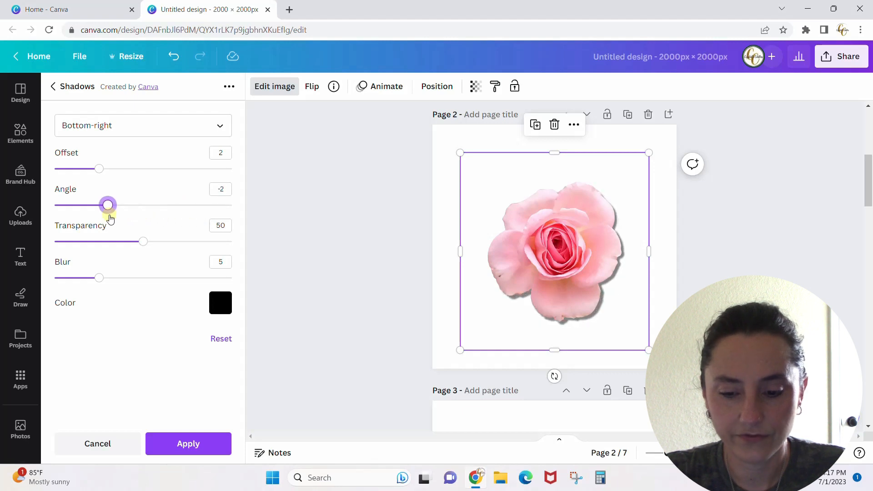
{"action": "left_click_drag", "start_coordinate": [108, 205], "coordinate": [89, 205]}
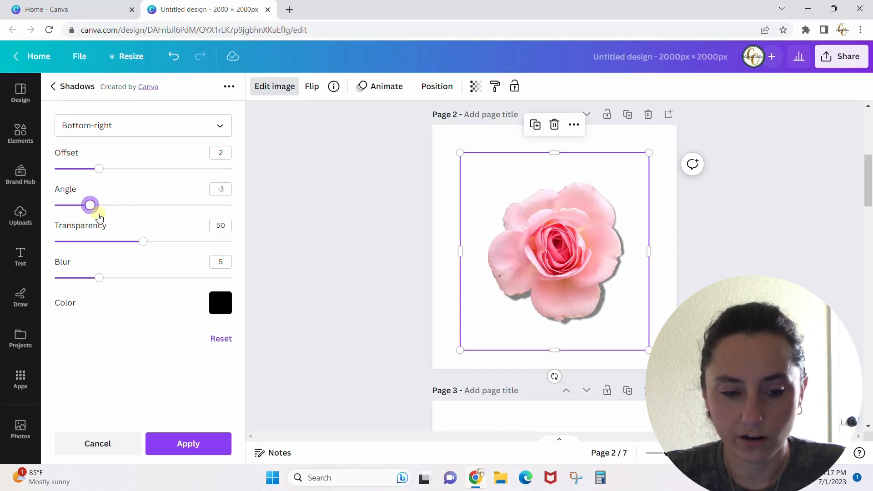
{"action": "left_click_drag", "start_coordinate": [90, 204], "coordinate": [143, 204]}
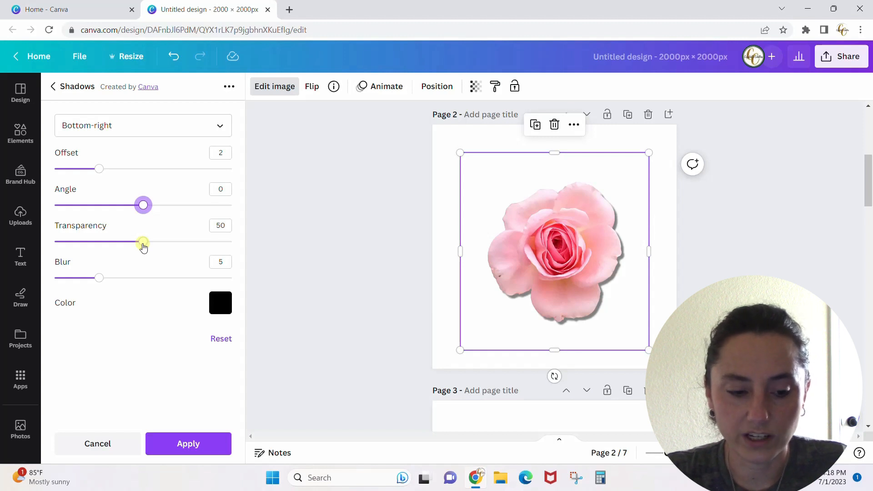
- Set the drop shadow's transparency to 19 after trying darker values
{"action": "left_click_drag", "start_coordinate": [142, 242], "coordinate": [210, 242]}
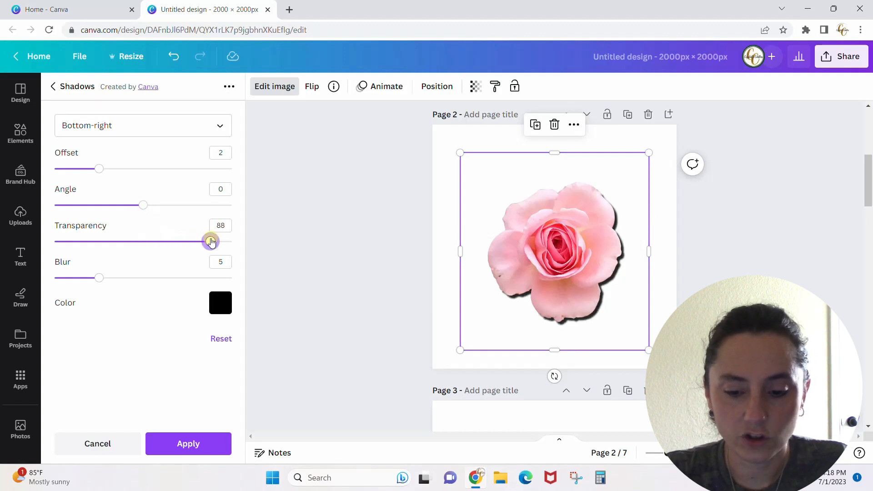
{"action": "left_click_drag", "start_coordinate": [210, 240], "coordinate": [215, 241]}
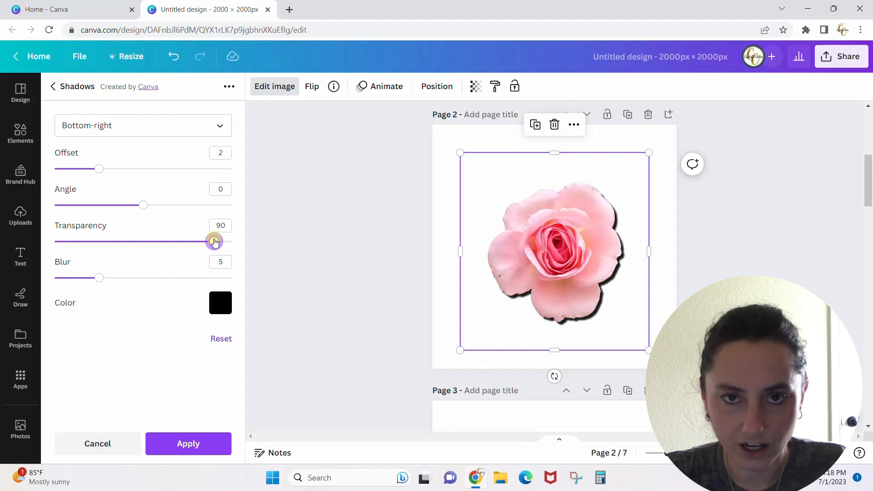
{"action": "left_click_drag", "start_coordinate": [215, 241], "coordinate": [85, 241]}
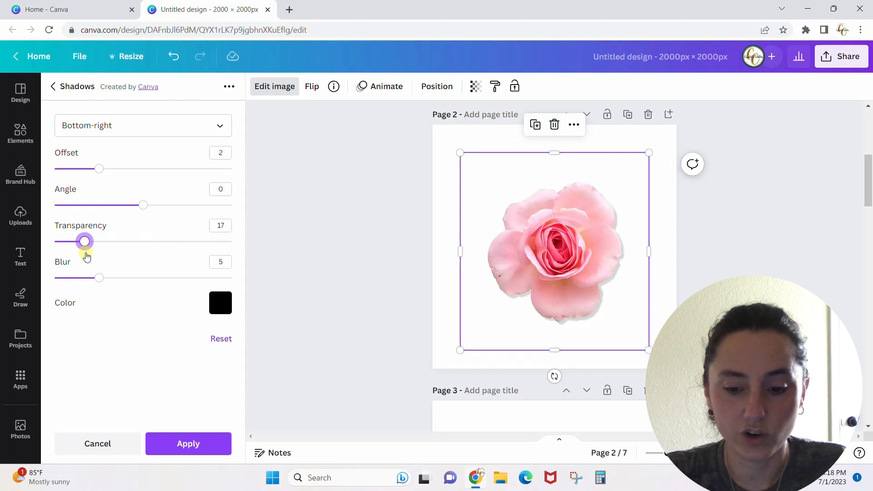
{"action": "left_click_drag", "start_coordinate": [83, 240], "coordinate": [88, 240]}
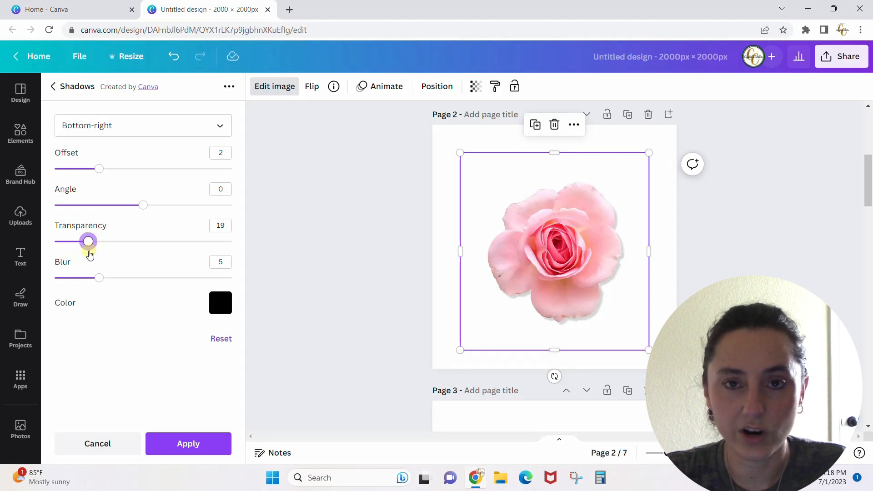
{"action": "mouse_move", "coordinate": [111, 296]}
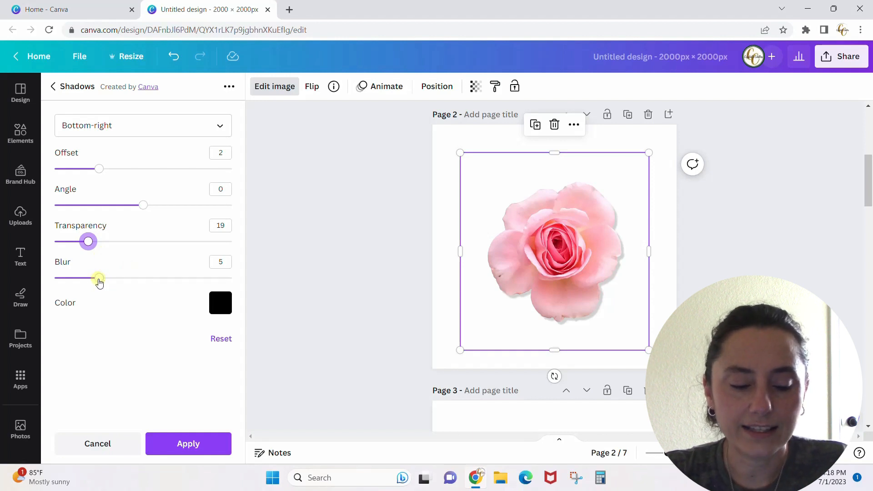
- Set blur 14 and offset 3, then enlarge the rose to fill the page
{"action": "left_click_drag", "start_coordinate": [98, 278], "coordinate": [178, 278]}
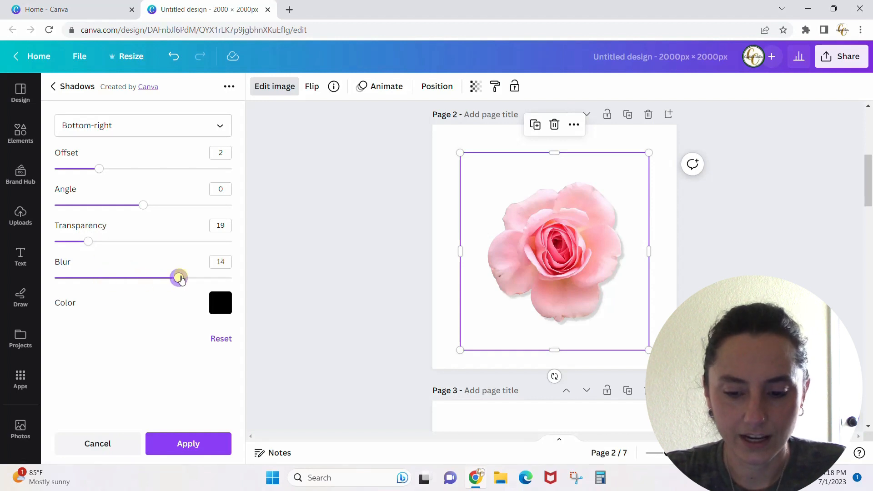
{"action": "left_click_drag", "start_coordinate": [179, 278], "coordinate": [54, 278]}
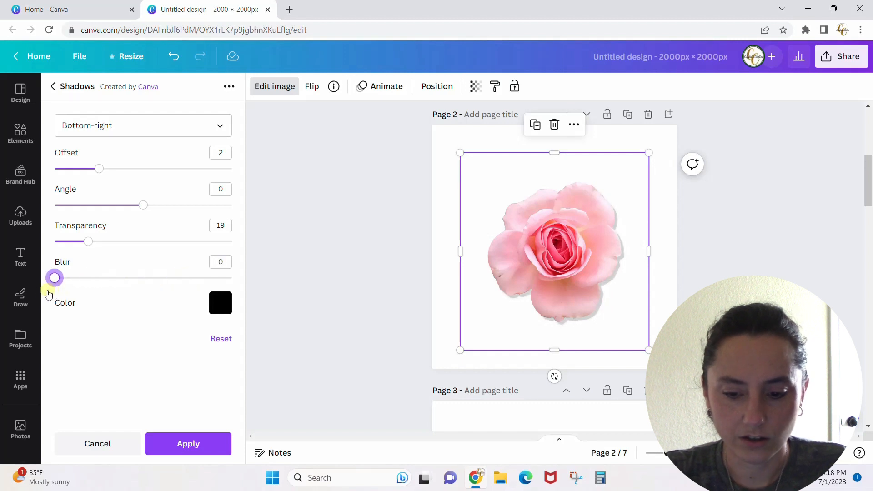
{"action": "left_click_drag", "start_coordinate": [54, 278], "coordinate": [160, 278]}
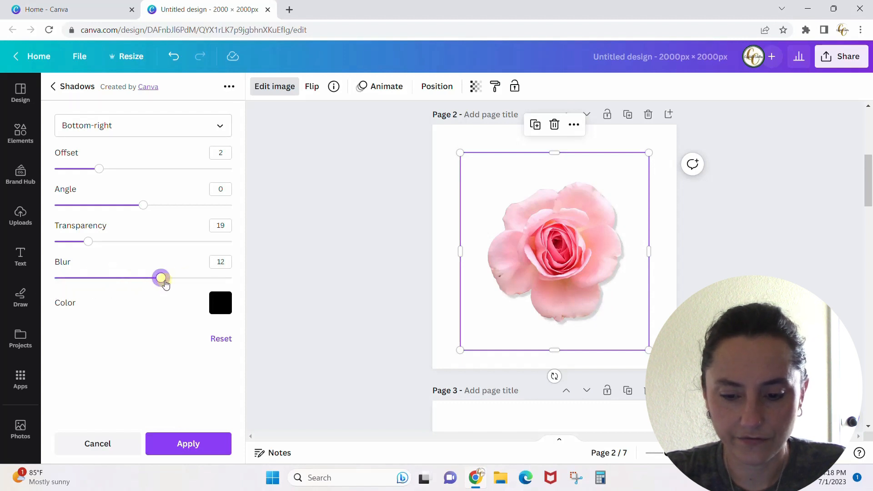
{"action": "left_click_drag", "start_coordinate": [160, 278], "coordinate": [178, 278]}
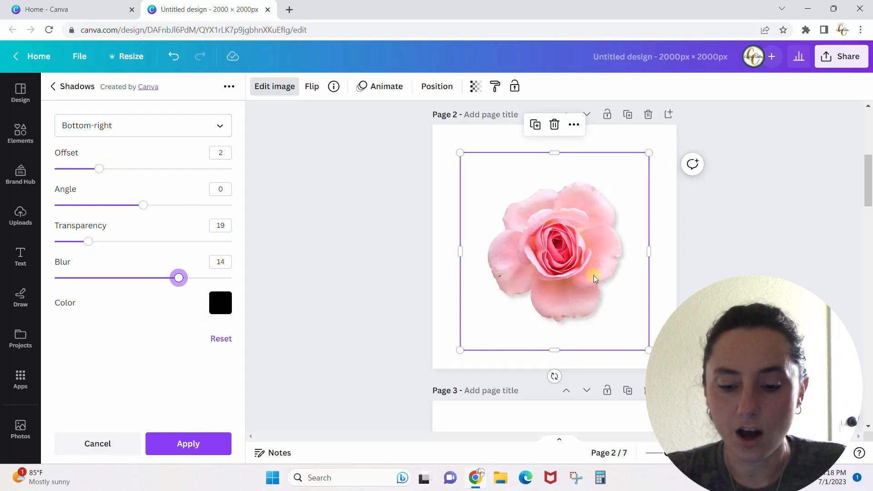
{"action": "mouse_move", "coordinate": [99, 169]}
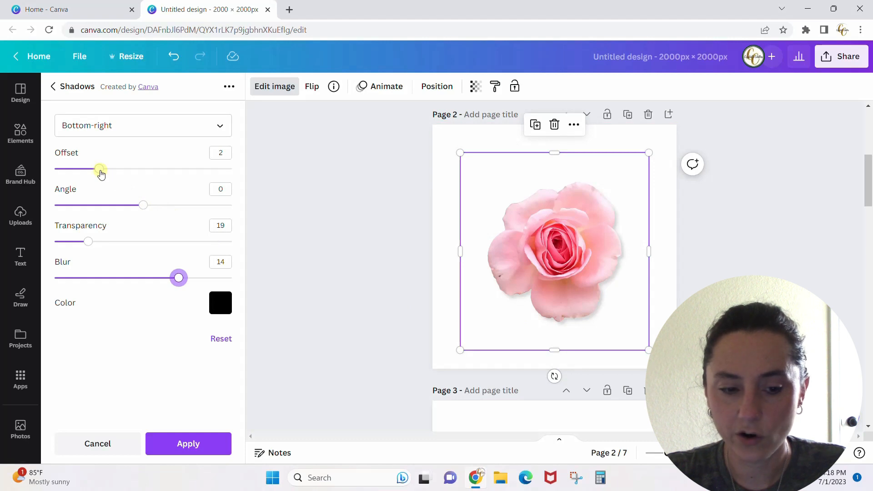
{"action": "left_click_drag", "start_coordinate": [100, 169], "coordinate": [120, 169]}
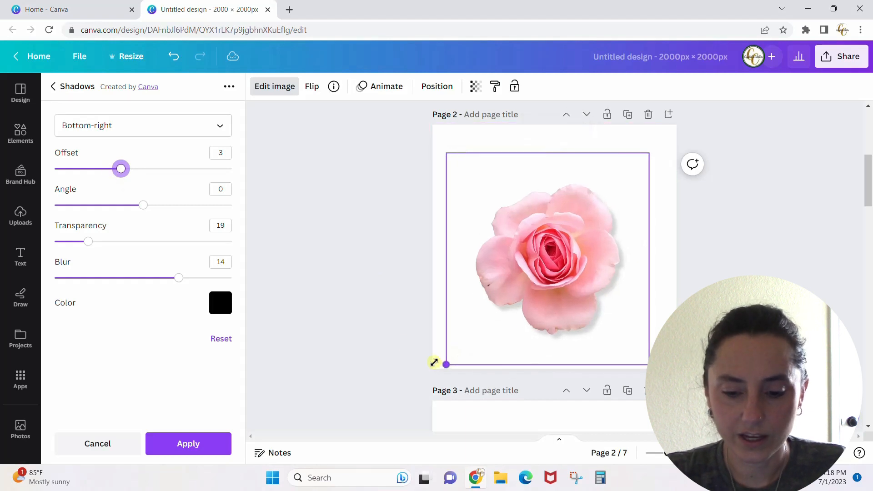
{"action": "left_click_drag", "start_coordinate": [446, 364], "coordinate": [673, 131]}
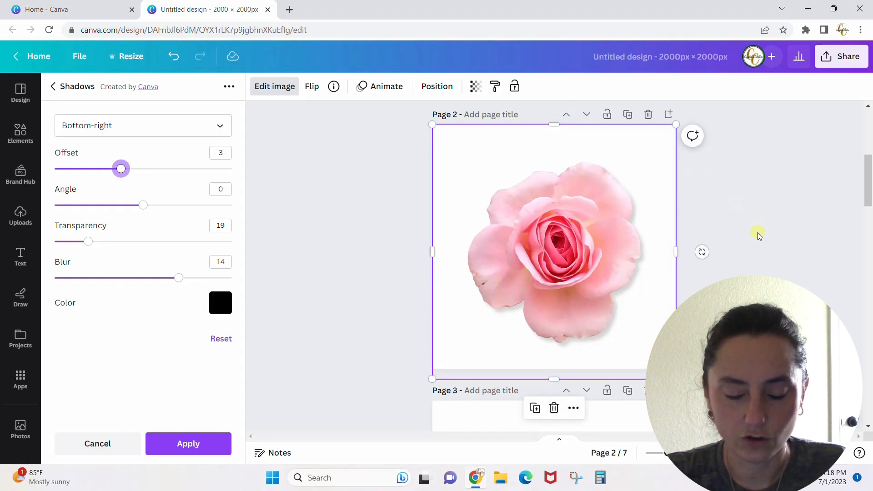
{"action": "mouse_move", "coordinate": [582, 281]}
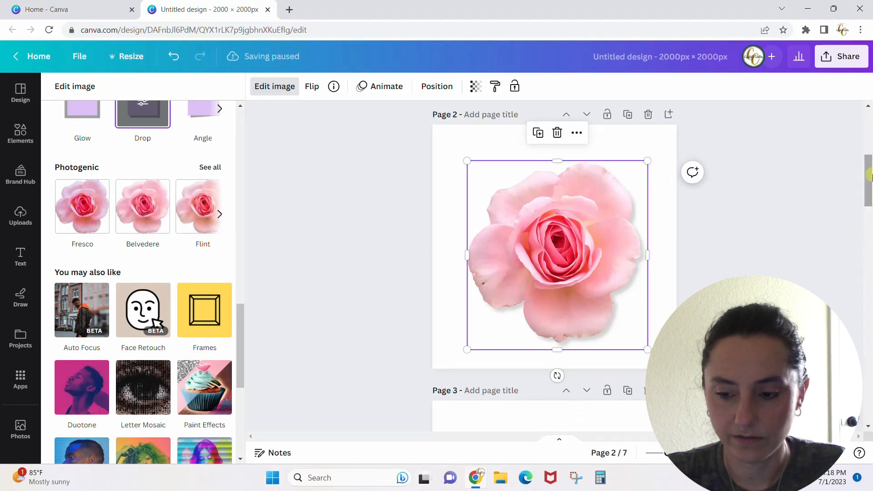
- Clear the page 3 rose's shadow, apply the Angle preset and show its settings
{"action": "scroll", "scroll_direction": "down", "scroll_amount": 3}
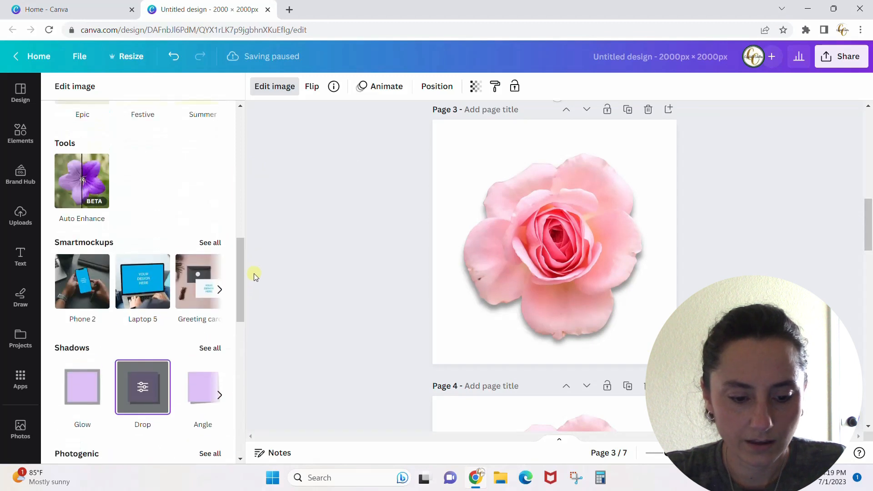
{"action": "left_click", "coordinate": [210, 348]}
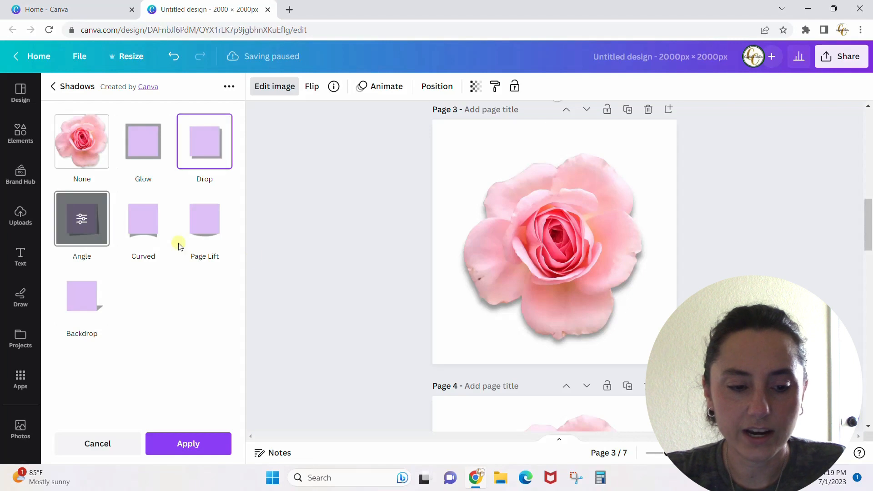
{"action": "left_click", "coordinate": [81, 142]}
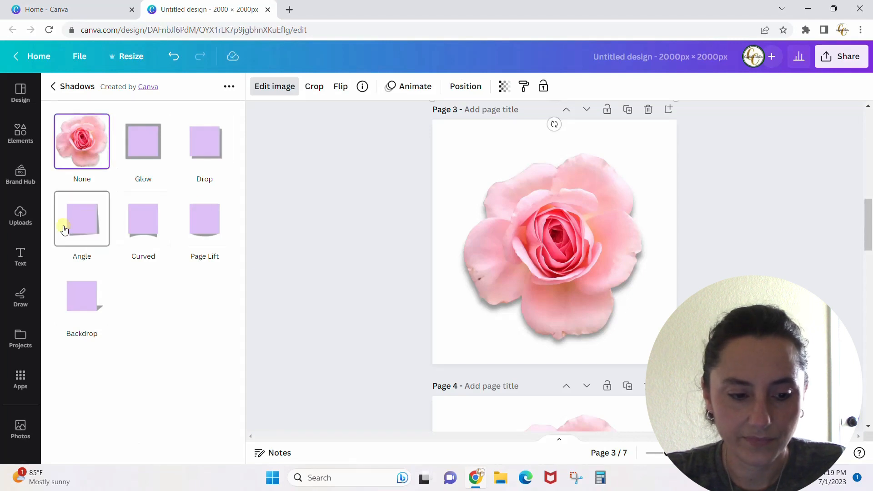
{"action": "left_click", "coordinate": [81, 219]}
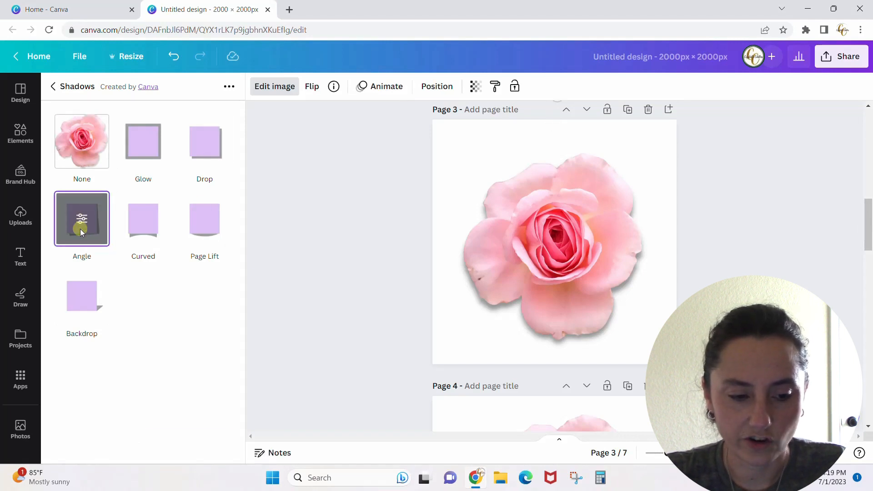
{"action": "left_click", "coordinate": [81, 218]}
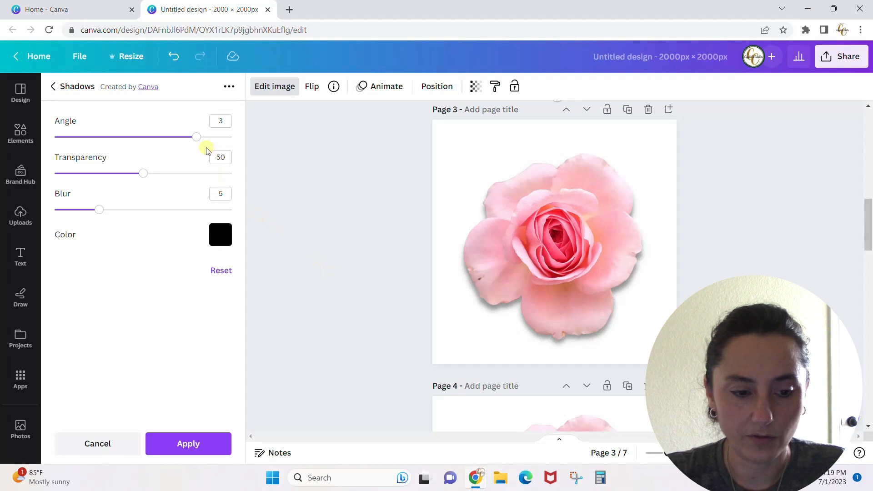
- Set the angle shadow's angle to its maximum of 5
{"action": "left_click_drag", "start_coordinate": [197, 136], "coordinate": [143, 137]}
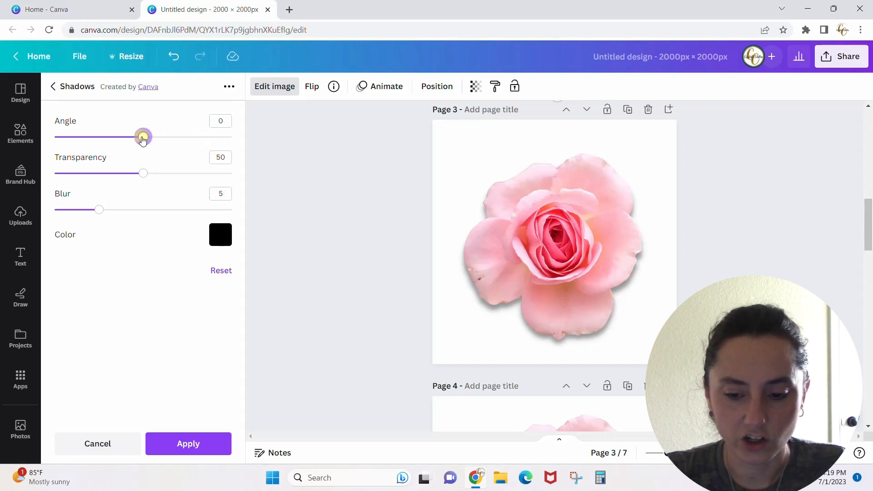
{"action": "left_click_drag", "start_coordinate": [143, 137], "coordinate": [107, 137]}
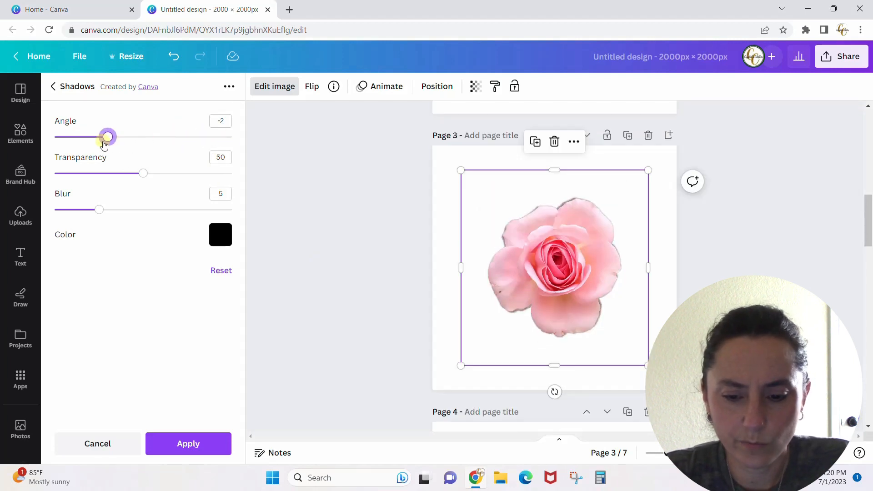
{"action": "left_click_drag", "start_coordinate": [107, 137], "coordinate": [126, 137]}
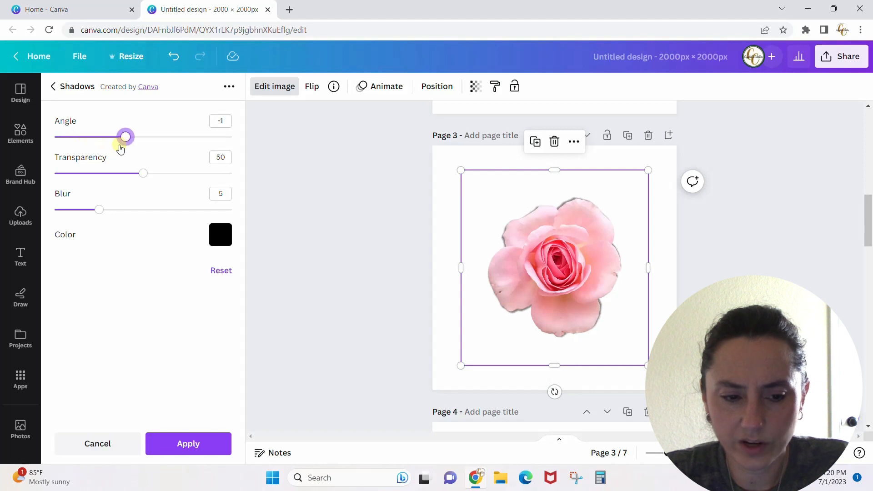
{"action": "left_click_drag", "start_coordinate": [124, 137], "coordinate": [215, 137]}
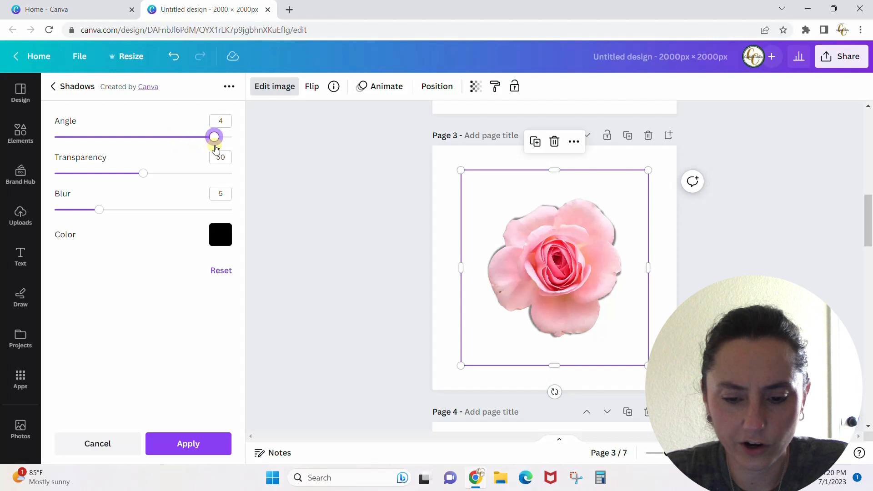
{"action": "left_click_drag", "start_coordinate": [214, 136], "coordinate": [232, 136]}
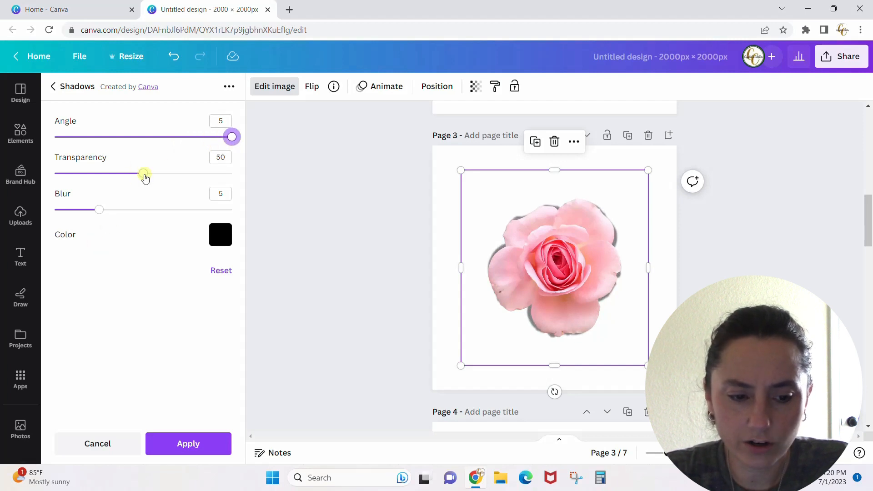
- Set the angle shadow's transparency to 14 and blur to 13
{"action": "left_click_drag", "start_coordinate": [143, 173], "coordinate": [209, 173]}
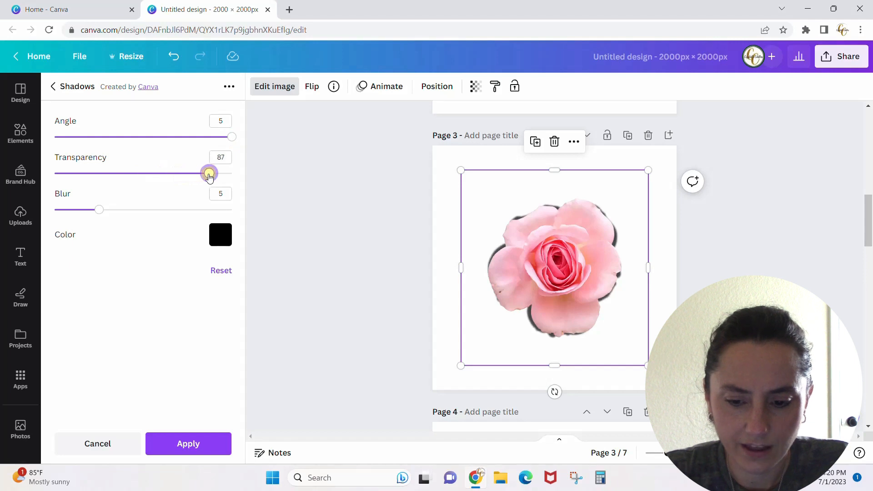
{"action": "left_click_drag", "start_coordinate": [210, 173], "coordinate": [78, 172]}
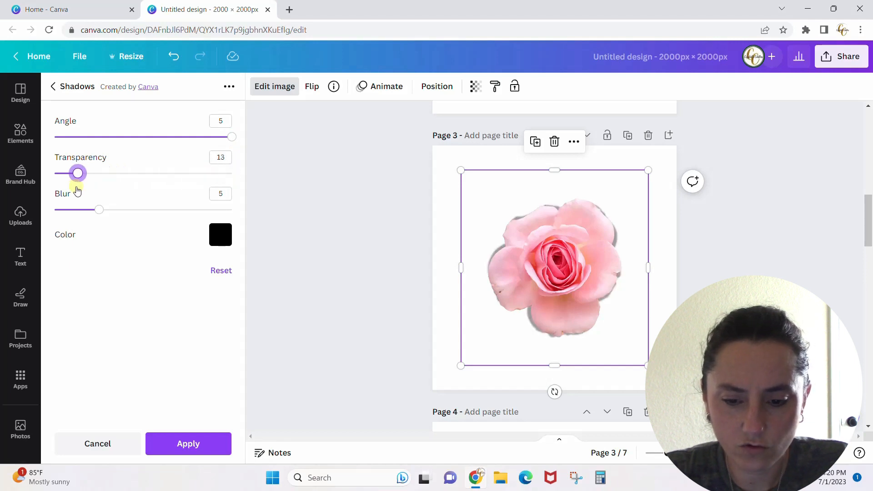
{"action": "left_click_drag", "start_coordinate": [77, 173], "coordinate": [80, 172]}
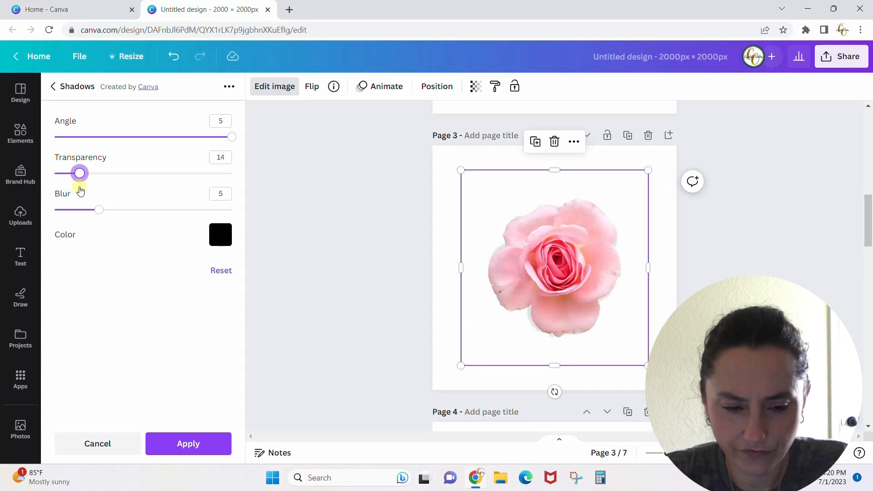
{"action": "left_click_drag", "start_coordinate": [99, 209], "coordinate": [204, 209]}
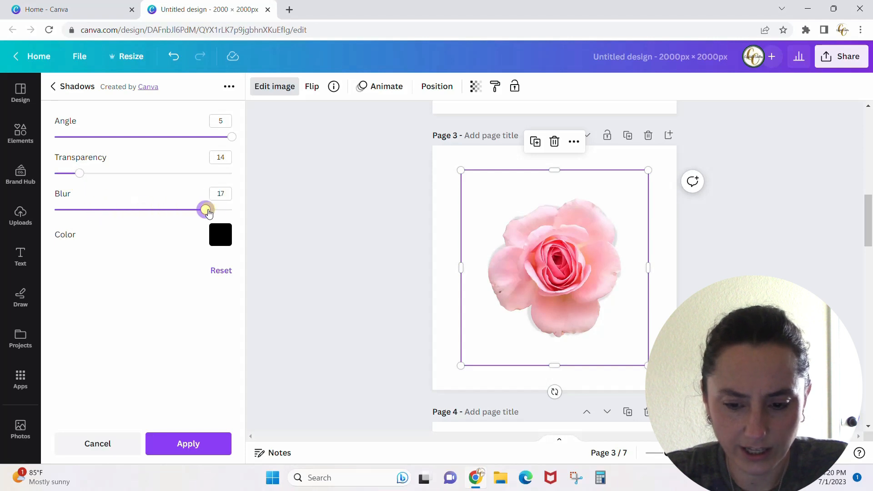
{"action": "left_click_drag", "start_coordinate": [205, 209], "coordinate": [55, 209]}
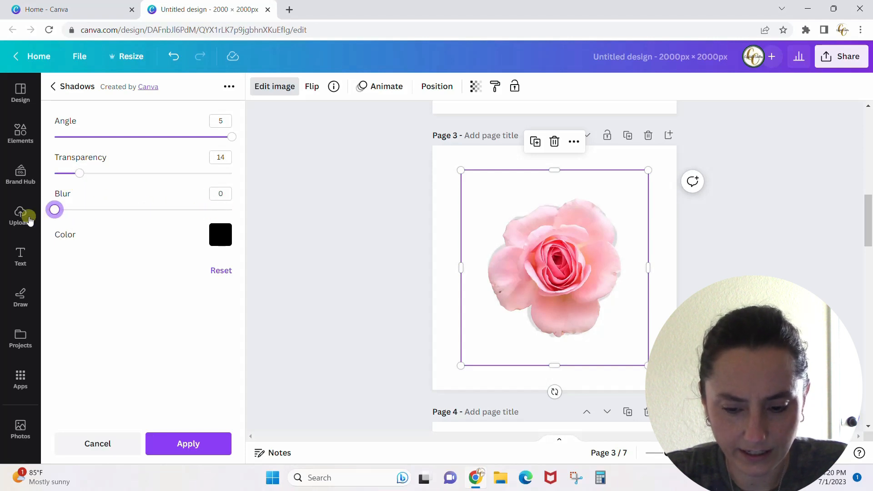
{"action": "left_click_drag", "start_coordinate": [55, 209], "coordinate": [170, 209]}
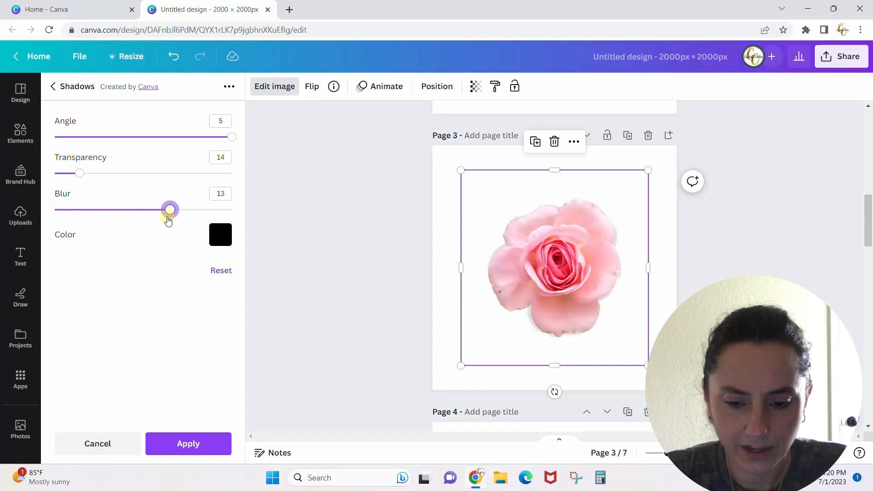
{"action": "mouse_move", "coordinate": [249, 358]}
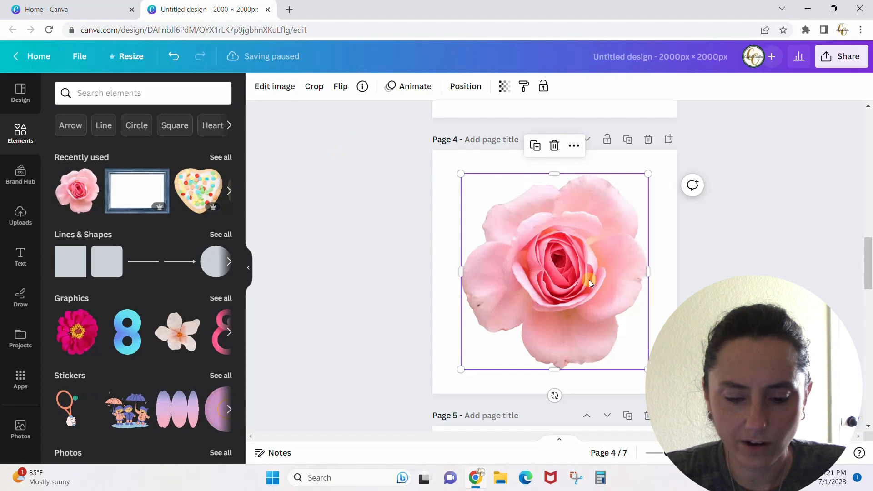
- Apply the Curved shadow preset to the page 4 rose and show its settings
{"action": "left_click", "coordinate": [274, 86]}
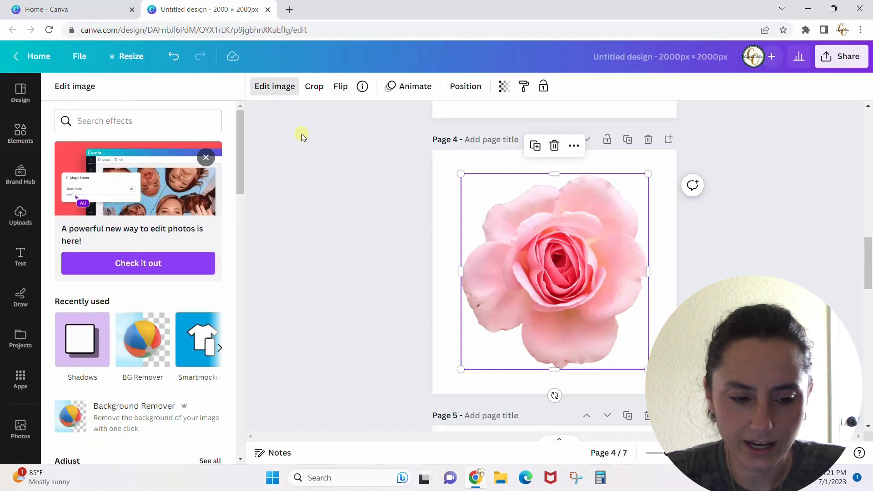
{"action": "left_click", "coordinate": [81, 339]}
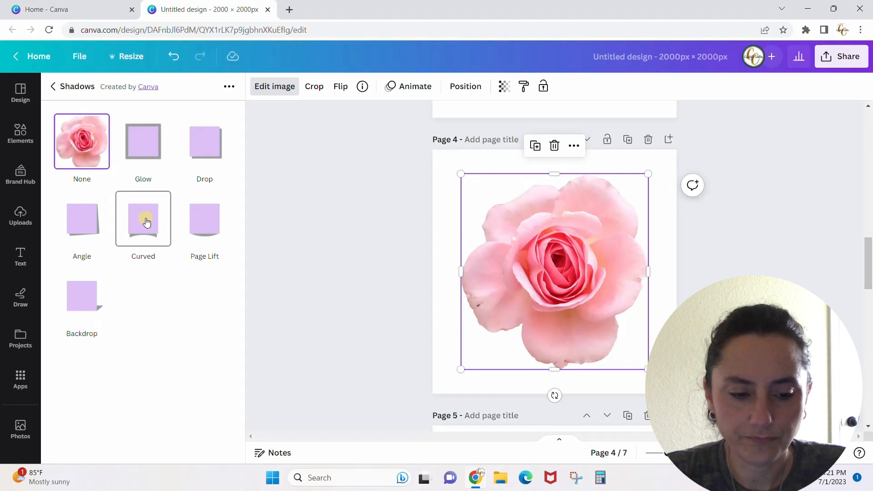
{"action": "left_click", "coordinate": [142, 218]}
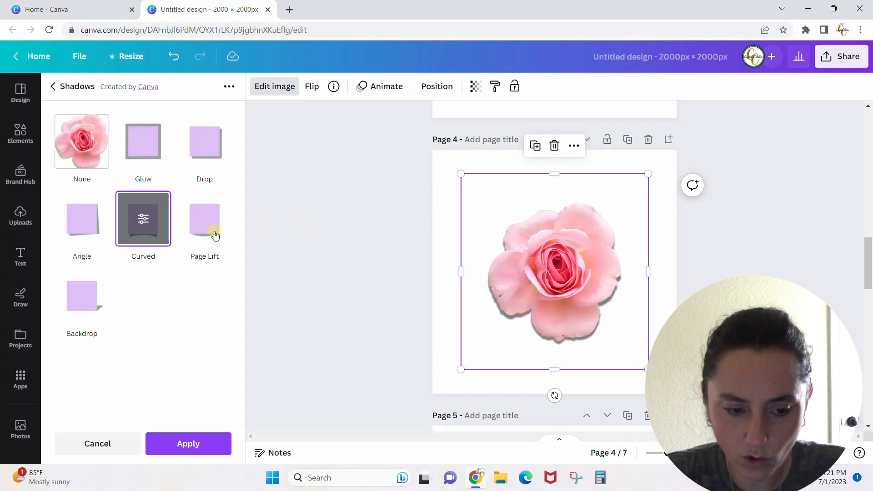
{"action": "left_click", "coordinate": [143, 218]}
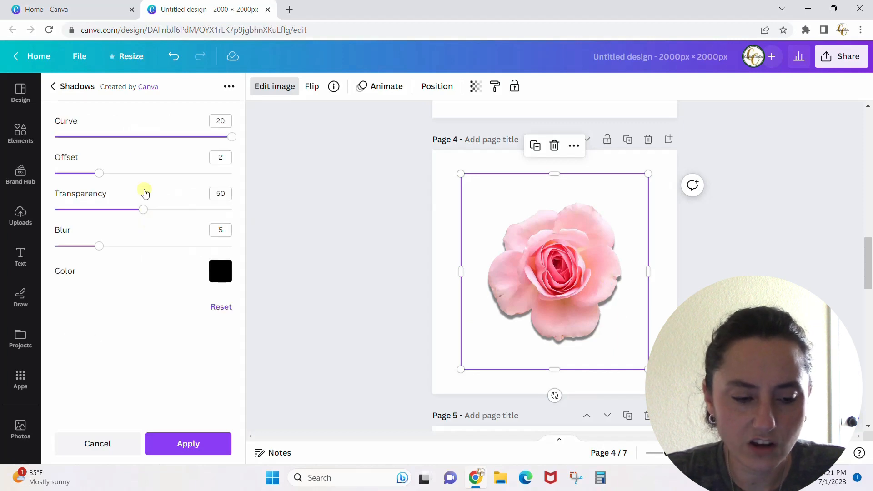
{"action": "mouse_move", "coordinate": [191, 157]}
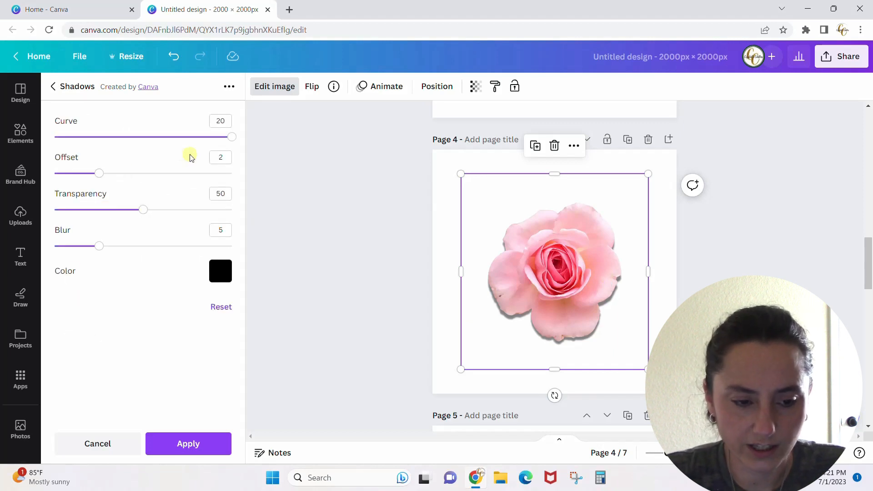
- Set the curved shadow's curve to 13
{"action": "left_click_drag", "start_coordinate": [232, 137], "coordinate": [161, 136]}
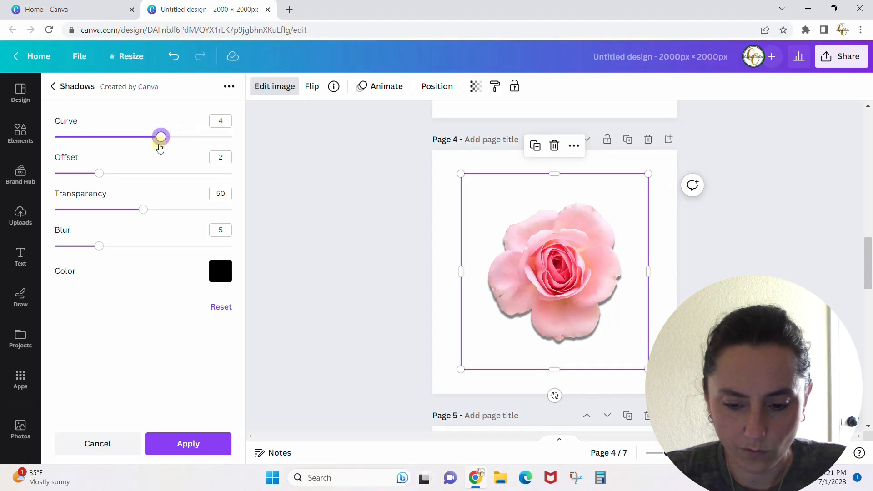
{"action": "left_click_drag", "start_coordinate": [161, 136], "coordinate": [111, 137]}
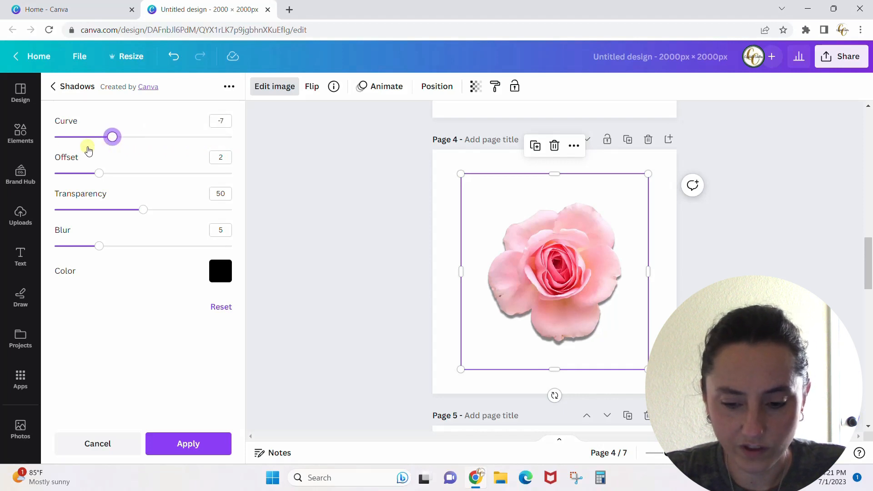
{"action": "left_click_drag", "start_coordinate": [112, 138], "coordinate": [196, 137]}
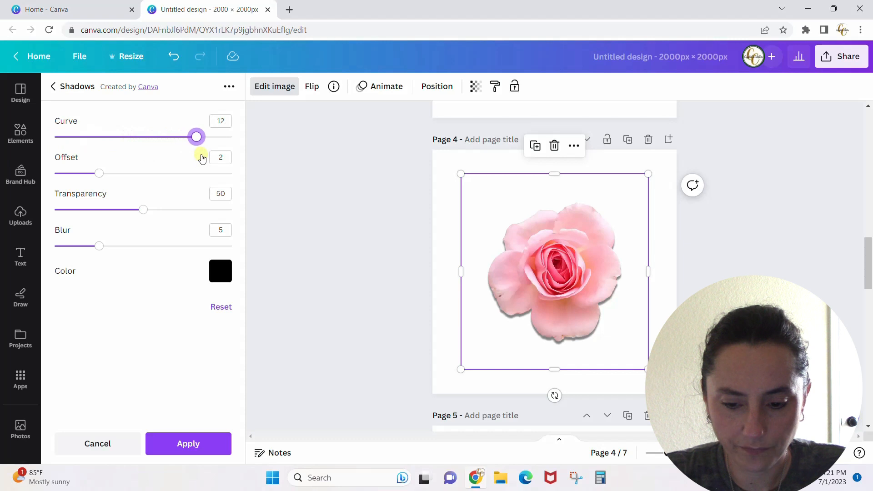
{"action": "left_click_drag", "start_coordinate": [196, 138], "coordinate": [165, 137]}
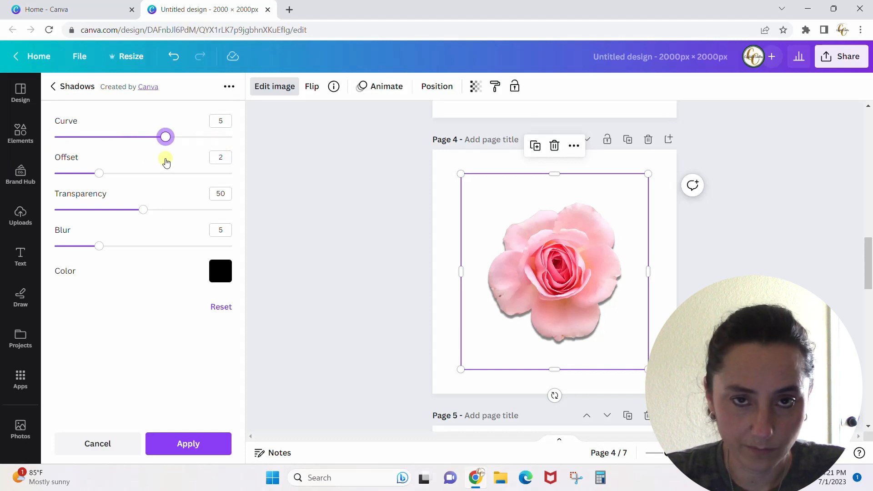
{"action": "left_click_drag", "start_coordinate": [165, 136], "coordinate": [192, 136]}
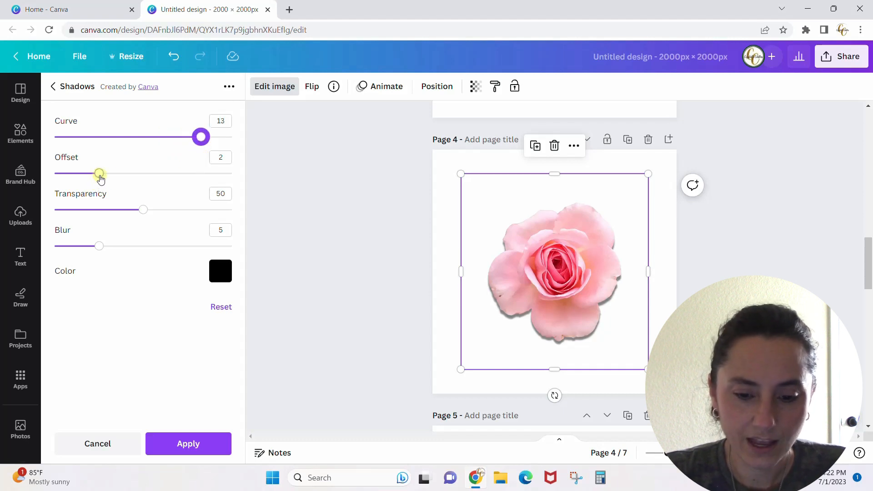
- Set the curved shadow's offset 5, transparency 13 and blur 15
{"action": "left_click_drag", "start_coordinate": [99, 172], "coordinate": [121, 172]}
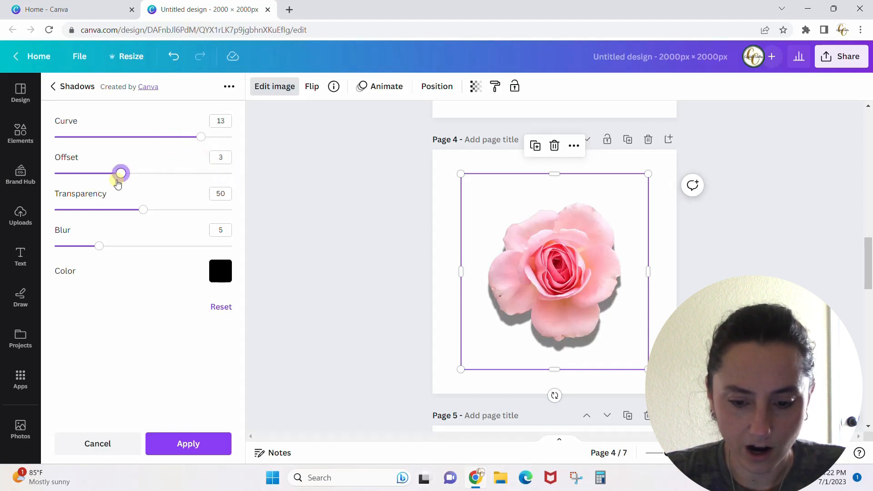
{"action": "left_click_drag", "start_coordinate": [120, 172], "coordinate": [55, 173]}
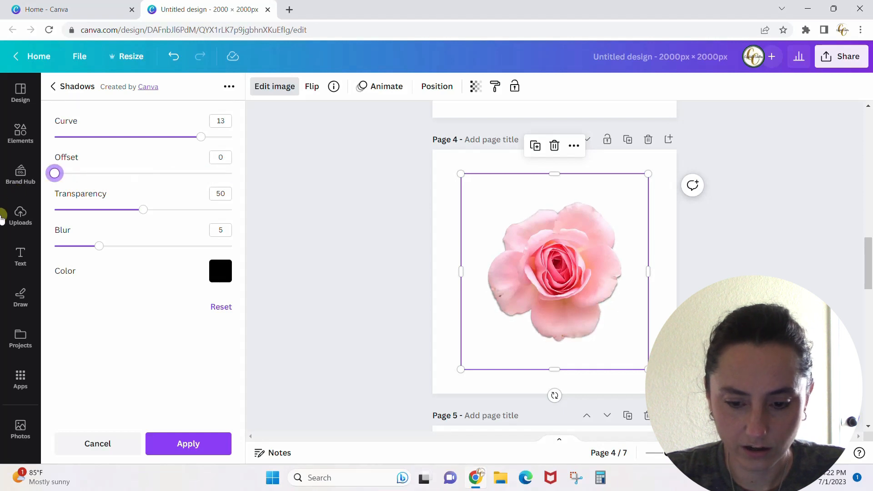
{"action": "left_click_drag", "start_coordinate": [53, 173], "coordinate": [164, 172]}
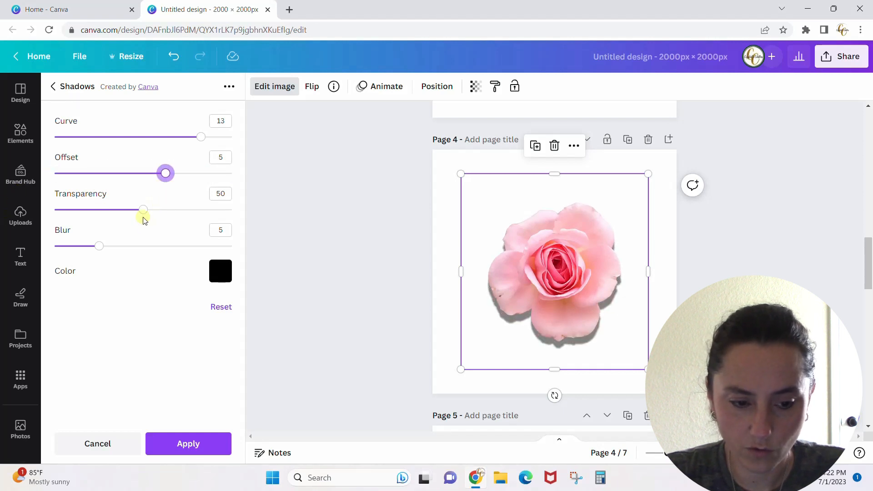
{"action": "left_click_drag", "start_coordinate": [143, 210], "coordinate": [94, 210]}
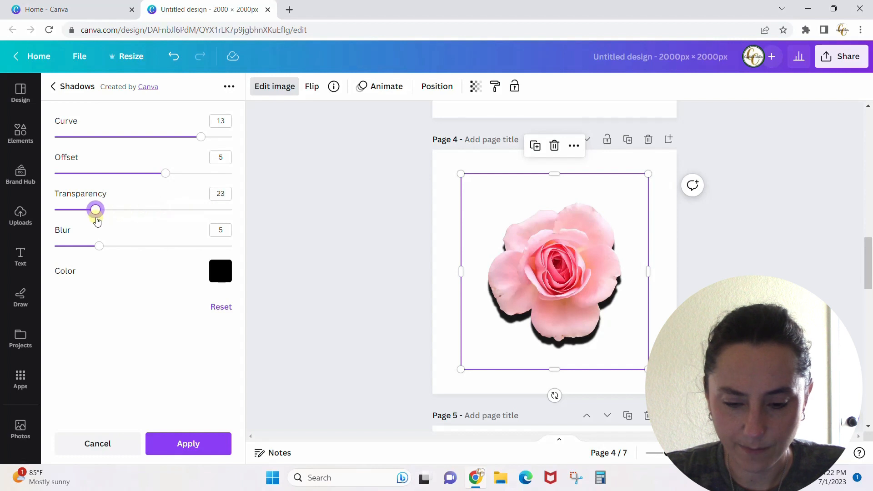
{"action": "left_click_drag", "start_coordinate": [95, 209], "coordinate": [78, 209]}
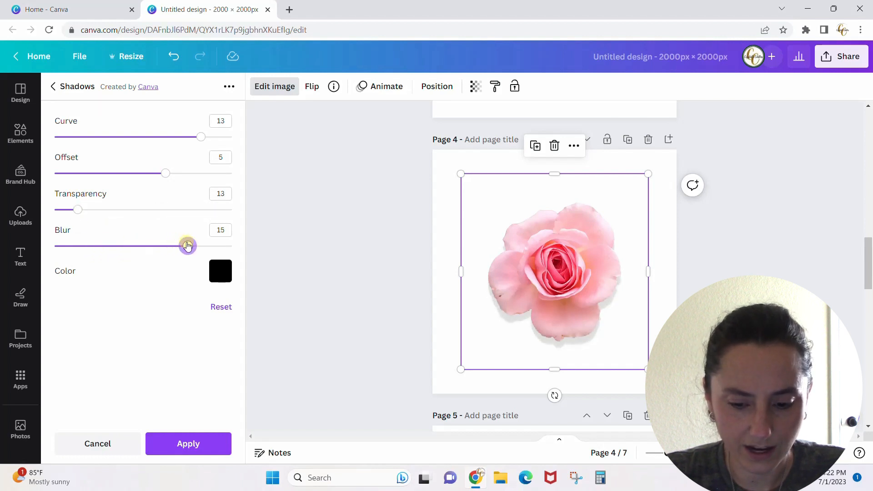
{"action": "left_click_drag", "start_coordinate": [188, 246], "coordinate": [125, 246]}
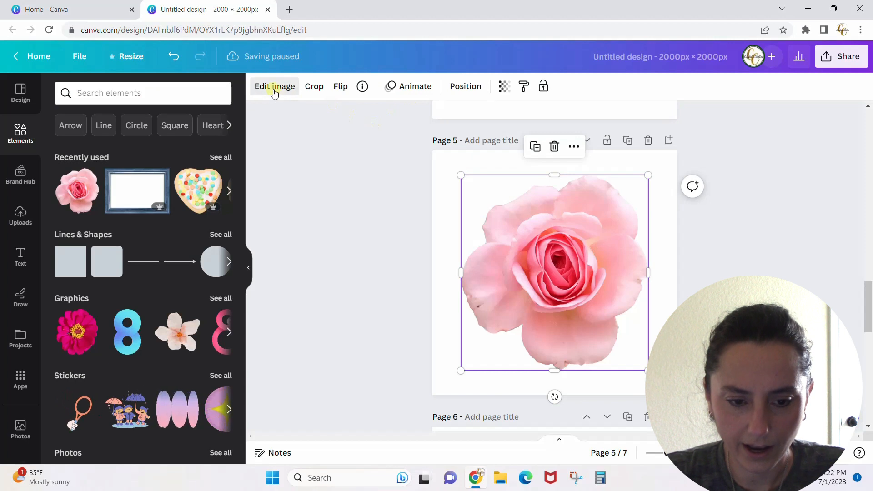
- Apply the Page Lift shadow preset to the page 5 rose and show its settings
{"action": "left_click", "coordinate": [274, 87]}
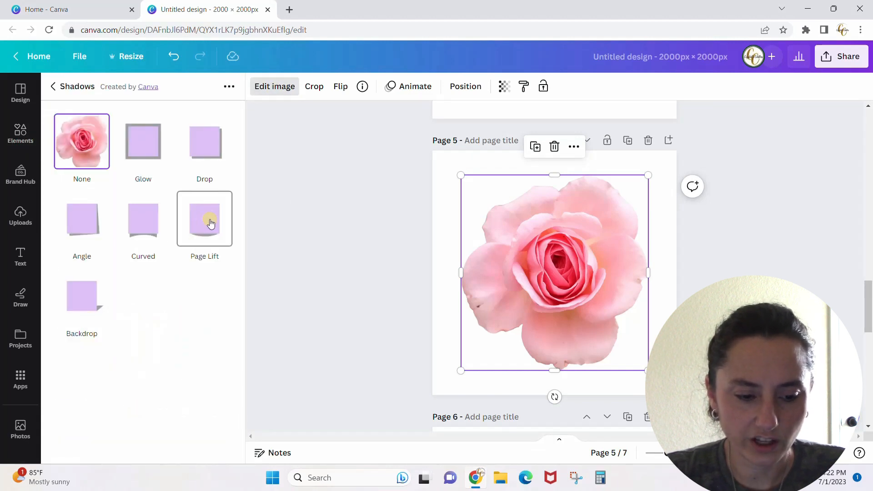
{"action": "left_click", "coordinate": [204, 219]}
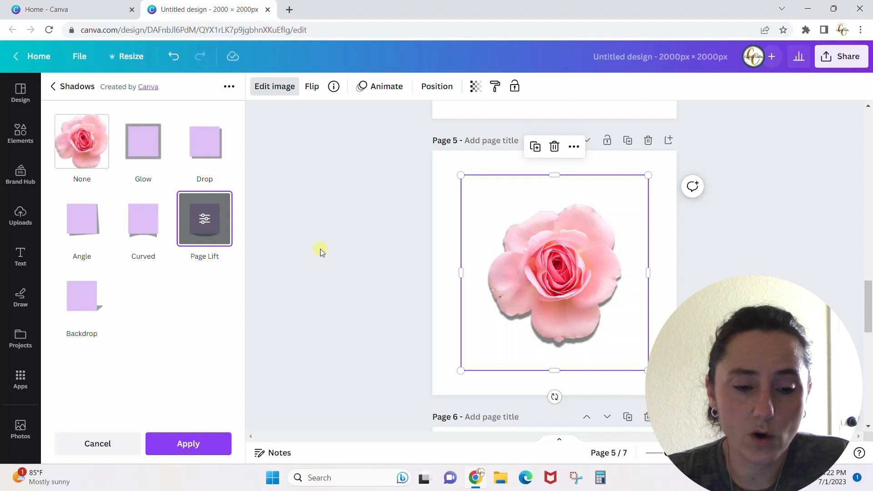
{"action": "left_click", "coordinate": [204, 218]}
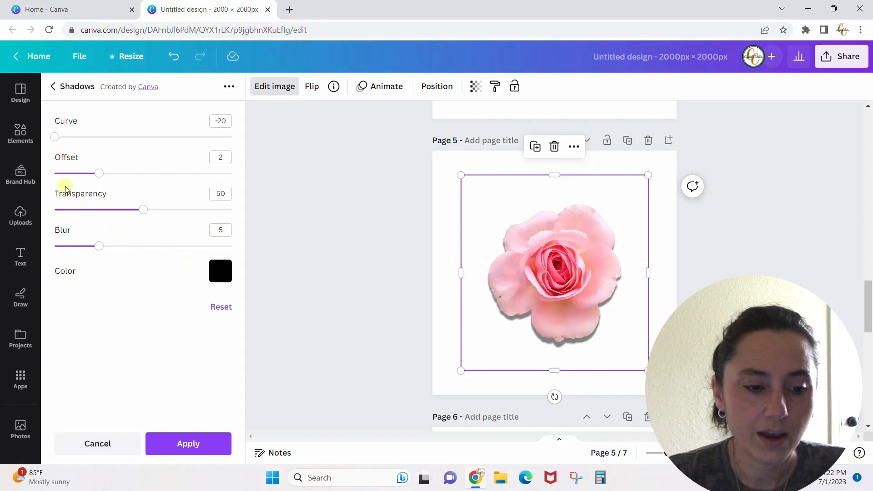
{"action": "mouse_move", "coordinate": [91, 225]}
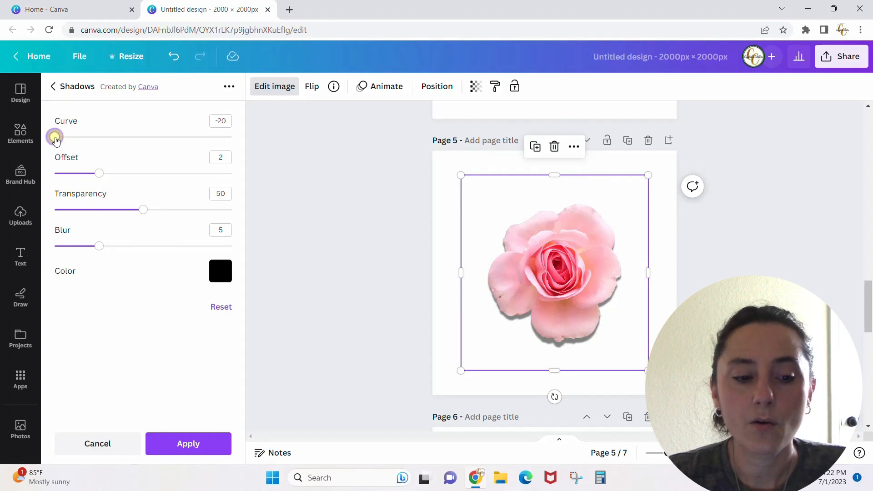
- Sweep the page lift curve between its extremes, ending at -20
{"action": "left_click_drag", "start_coordinate": [56, 137], "coordinate": [113, 137]}
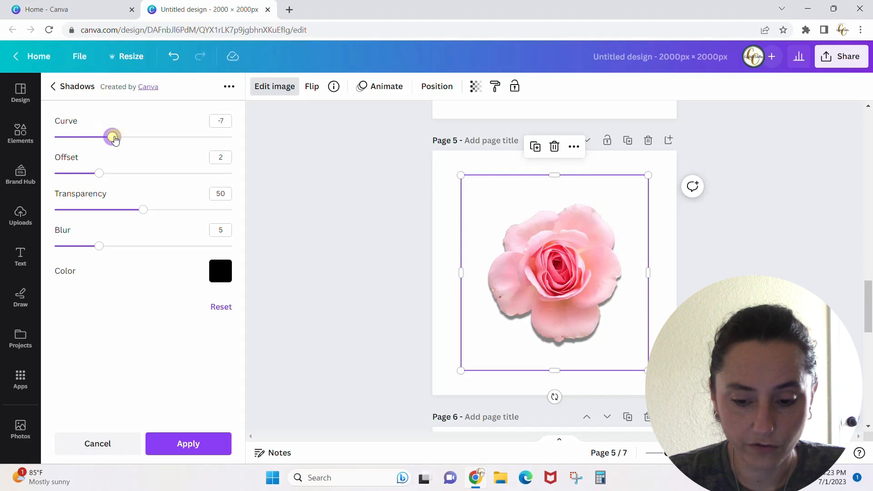
{"action": "left_click_drag", "start_coordinate": [113, 137], "coordinate": [231, 137]}
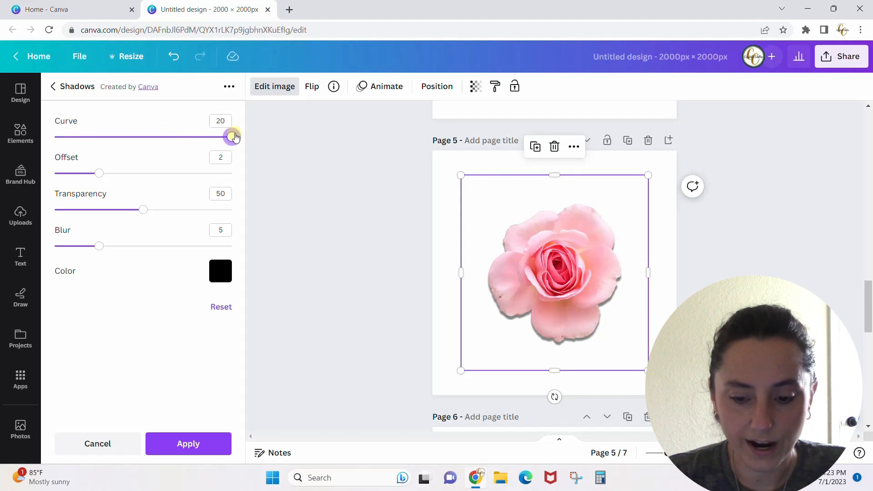
{"action": "left_click_drag", "start_coordinate": [228, 136], "coordinate": [54, 137]}
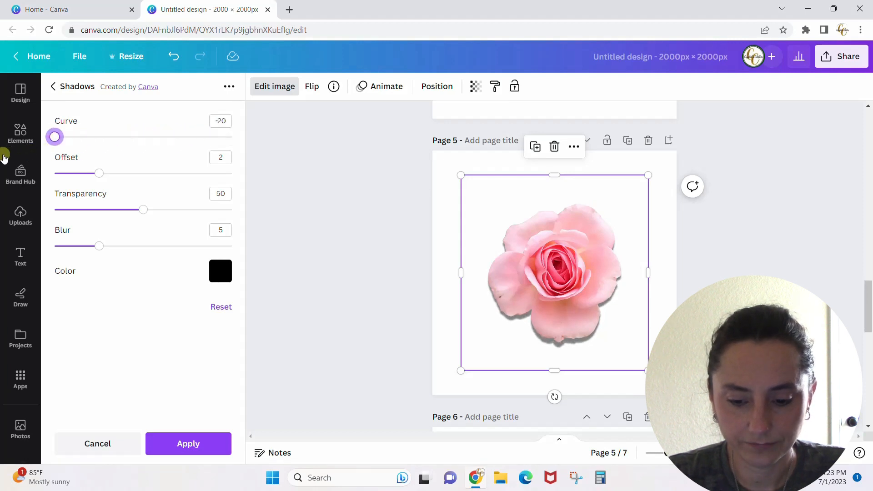
{"action": "left_click_drag", "start_coordinate": [55, 137], "coordinate": [232, 137]}
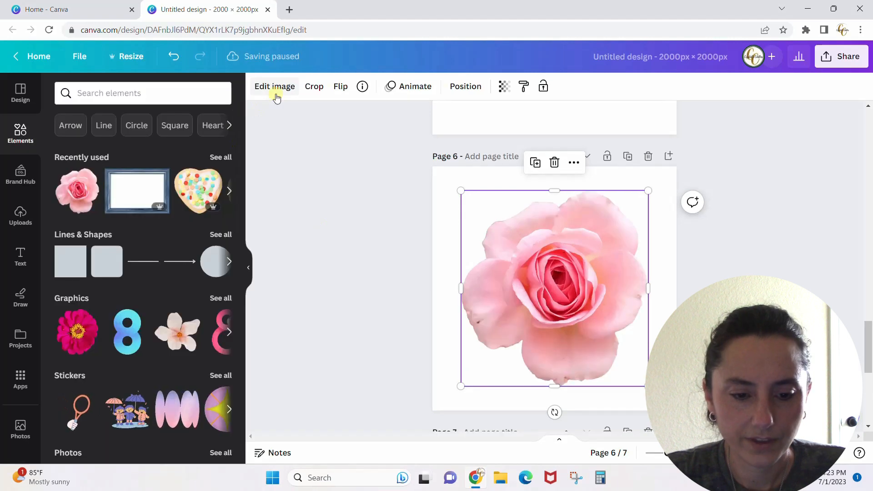
- Apply the Backdrop shadow preset to the page 6 rose and show its settings
{"action": "left_click", "coordinate": [273, 87]}
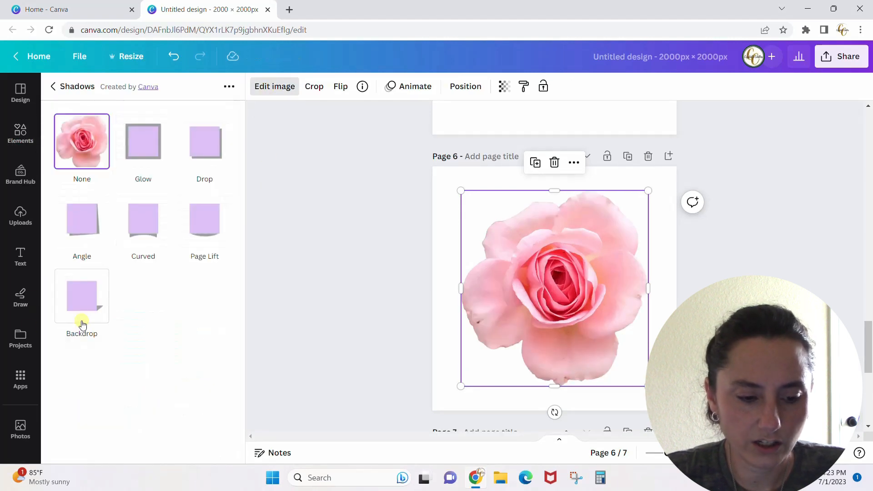
{"action": "left_click", "coordinate": [82, 295]}
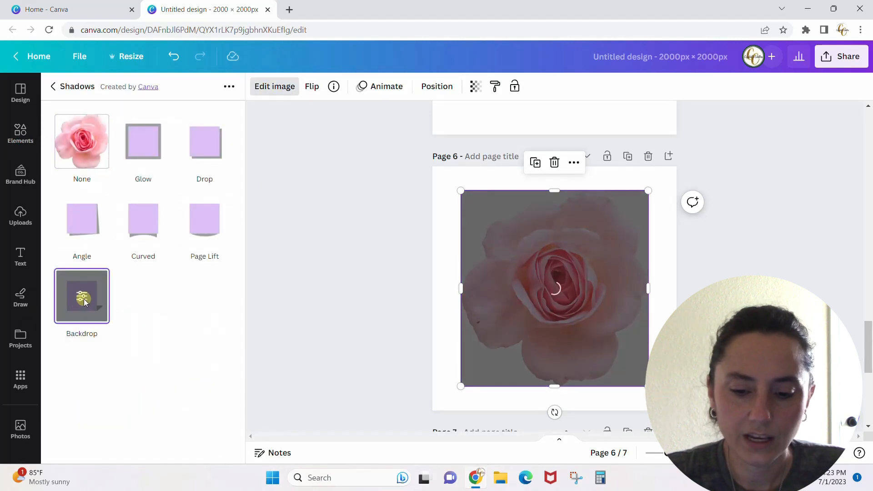
{"action": "left_click", "coordinate": [80, 295]}
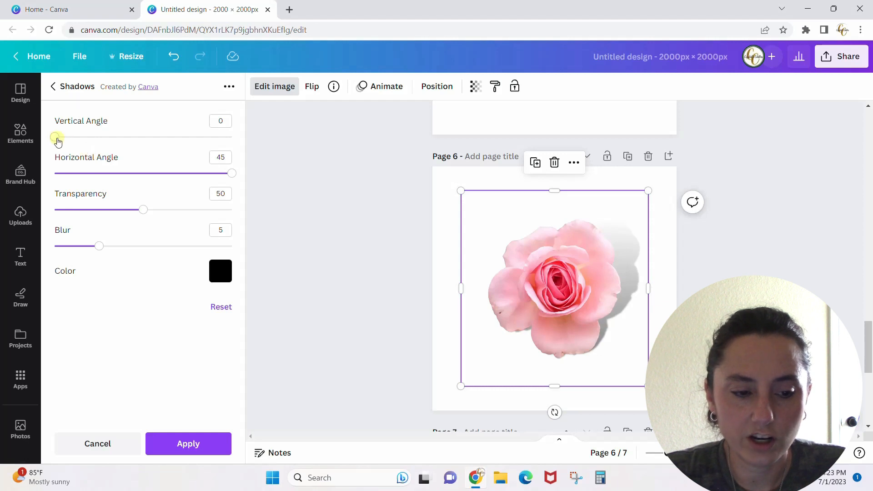
- Set the backdrop shadow's vertical angle to 57
{"action": "left_click_drag", "start_coordinate": [56, 138], "coordinate": [109, 137]}
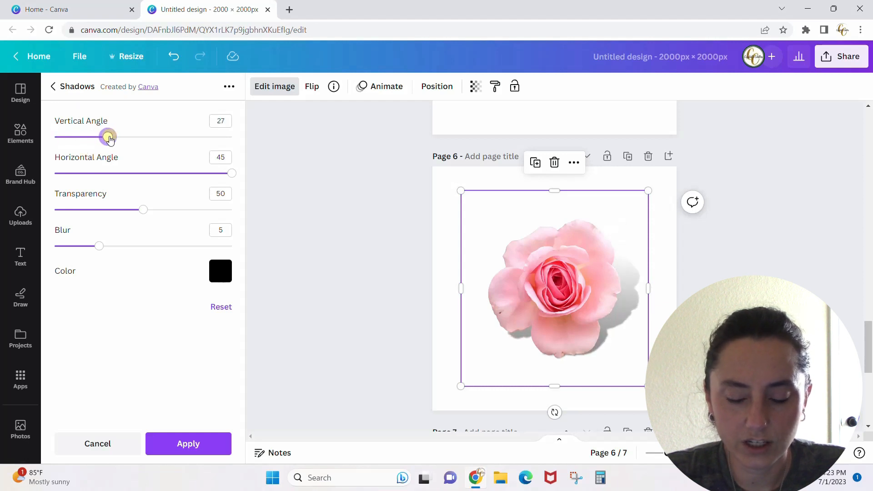
{"action": "left_click_drag", "start_coordinate": [108, 138], "coordinate": [183, 137]}
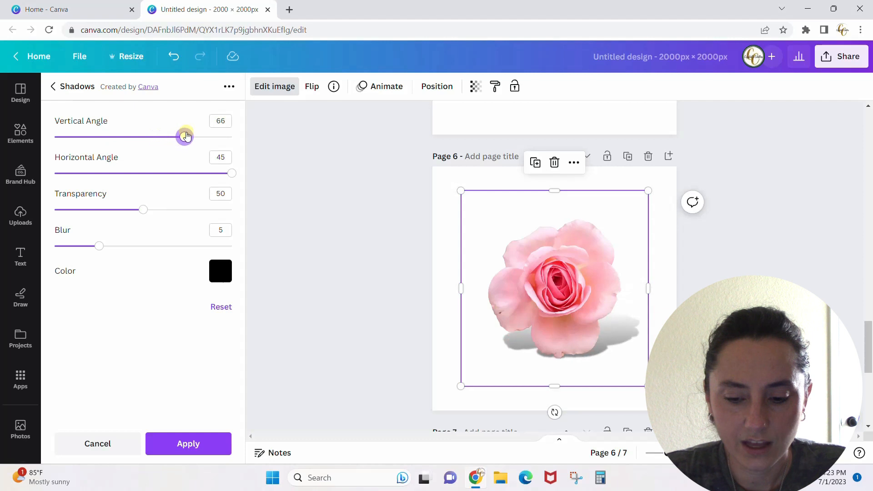
{"action": "left_click_drag", "start_coordinate": [184, 138], "coordinate": [144, 137]}
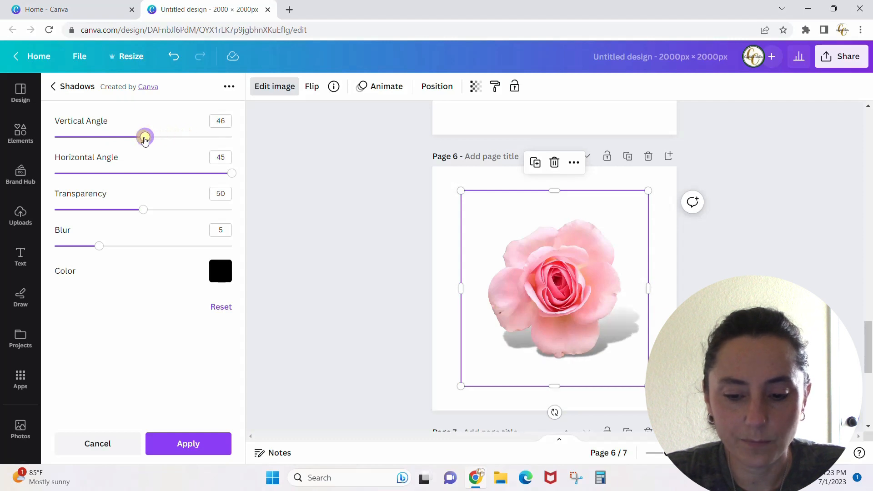
{"action": "left_click_drag", "start_coordinate": [145, 137], "coordinate": [68, 137]}
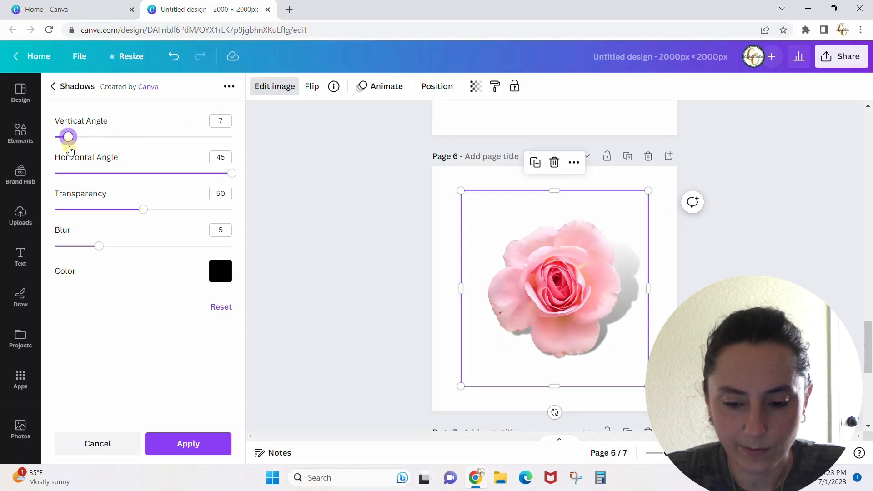
{"action": "left_click_drag", "start_coordinate": [68, 137], "coordinate": [115, 136]}
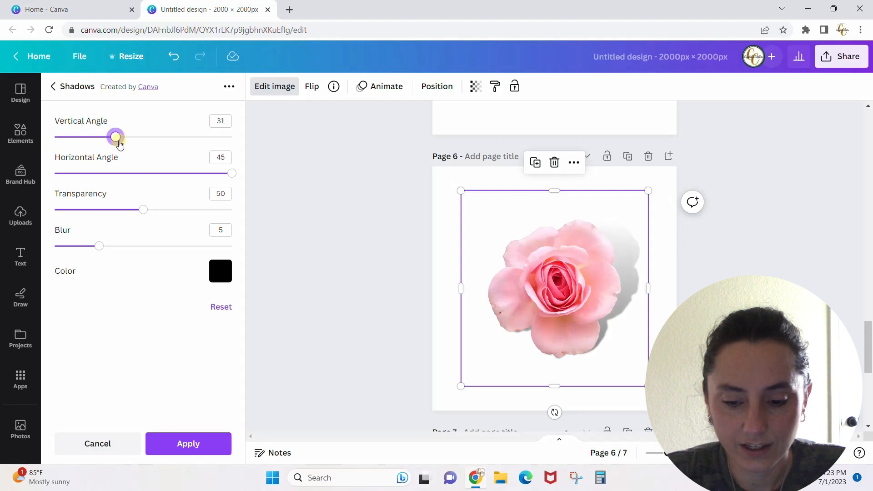
{"action": "left_click_drag", "start_coordinate": [115, 137], "coordinate": [176, 137]}
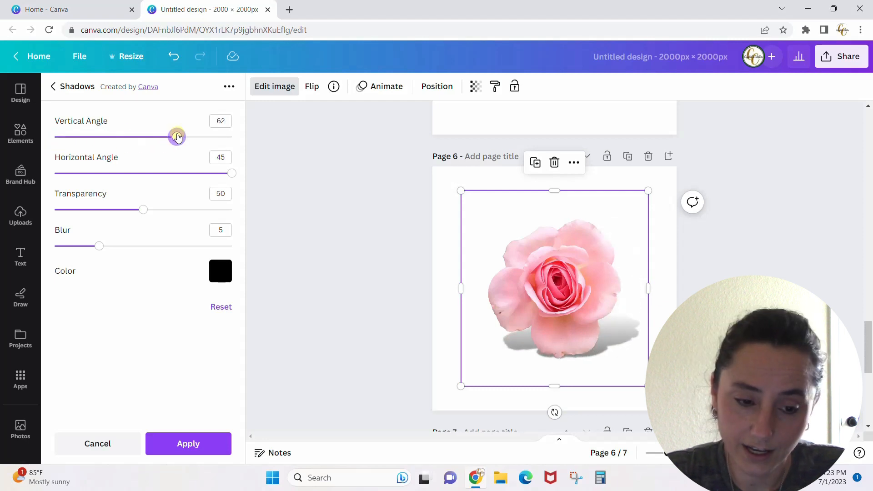
{"action": "left_click_drag", "start_coordinate": [177, 137], "coordinate": [153, 138]}
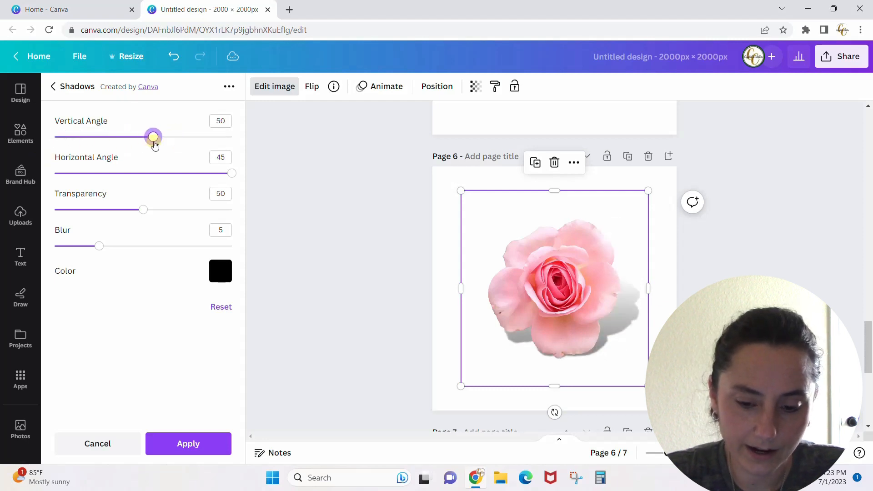
{"action": "left_click_drag", "start_coordinate": [153, 137], "coordinate": [167, 138]}
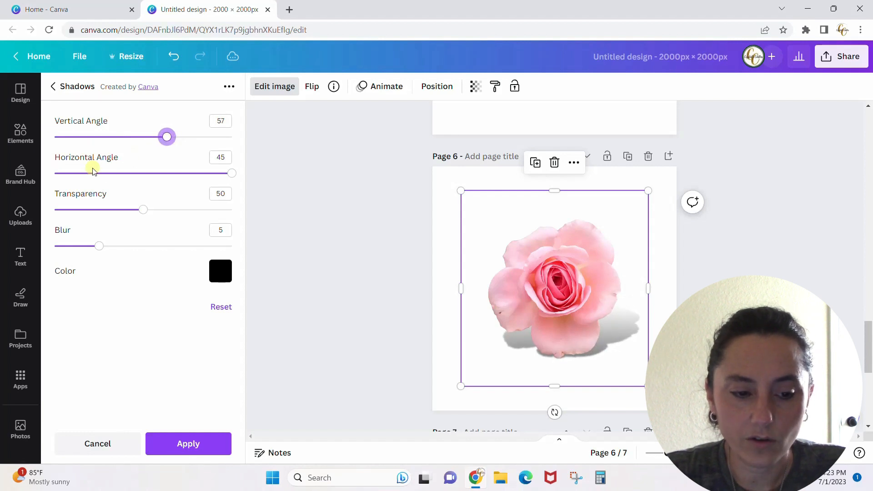
- Set horizontal angle -45, transparency 17 and blur 12, then move toward page 7
{"action": "left_click_drag", "start_coordinate": [231, 173], "coordinate": [219, 172]}
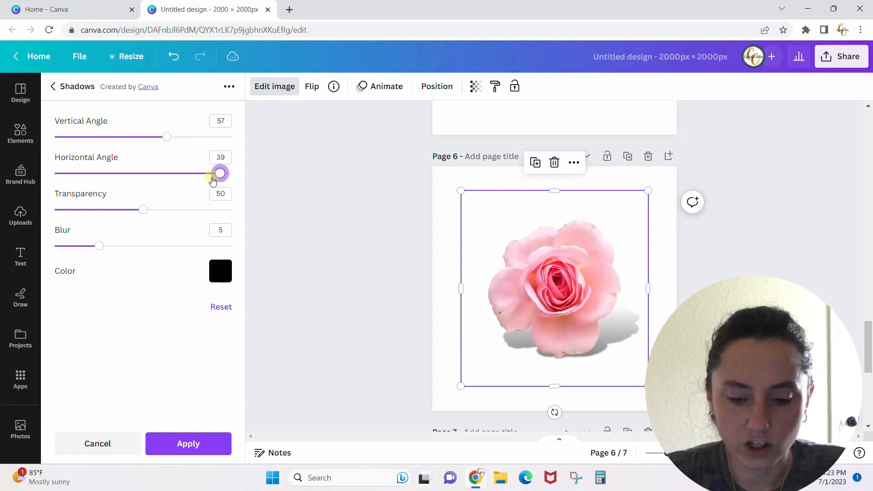
{"action": "left_click_drag", "start_coordinate": [219, 173], "coordinate": [54, 172]}
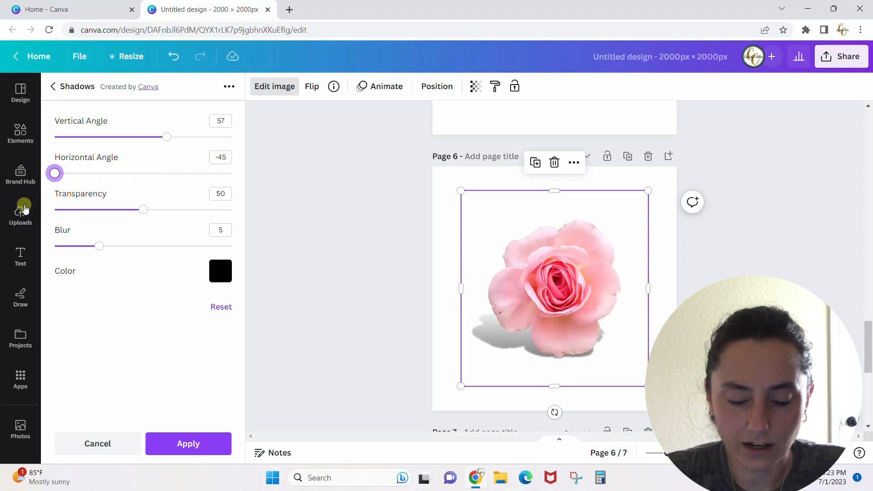
{"action": "left_click_drag", "start_coordinate": [55, 173], "coordinate": [231, 173]}
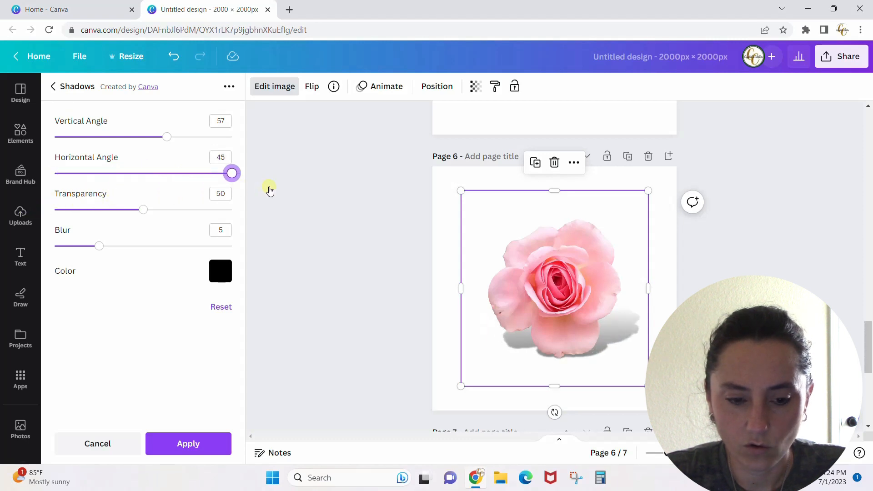
{"action": "left_click_drag", "start_coordinate": [232, 173], "coordinate": [54, 173]}
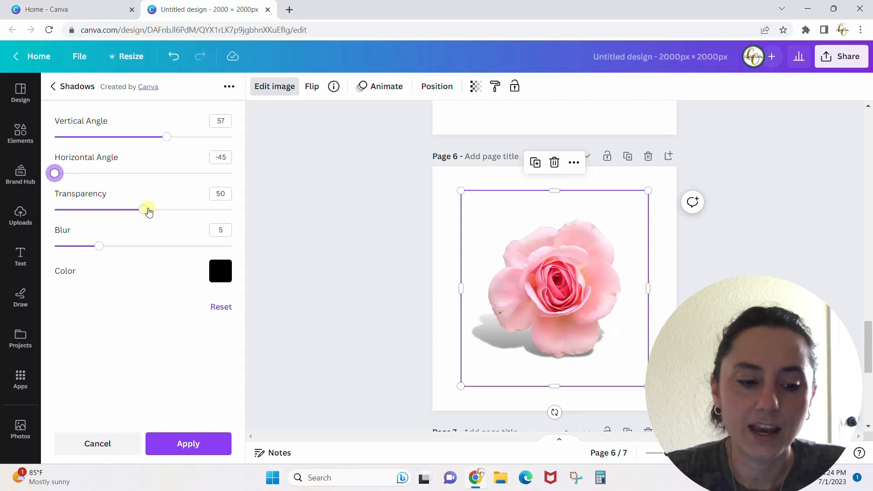
{"action": "left_click_drag", "start_coordinate": [152, 209], "coordinate": [84, 209]}
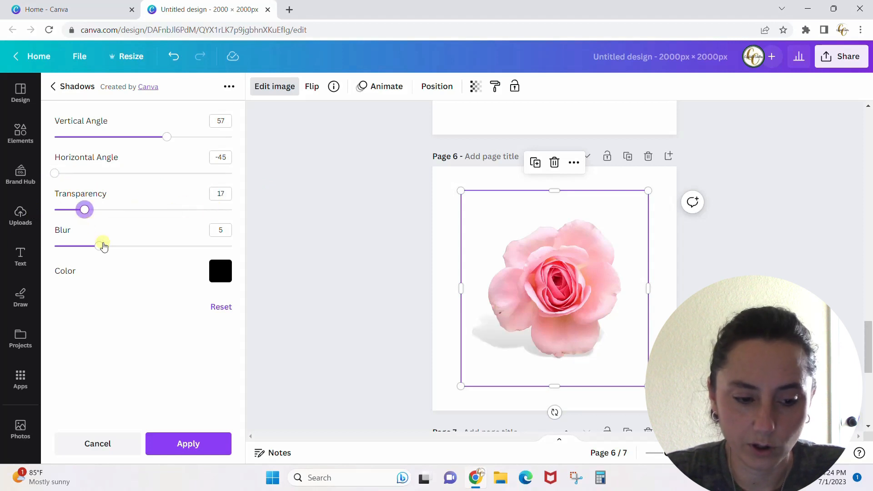
{"action": "left_click_drag", "start_coordinate": [84, 245], "coordinate": [160, 246]}
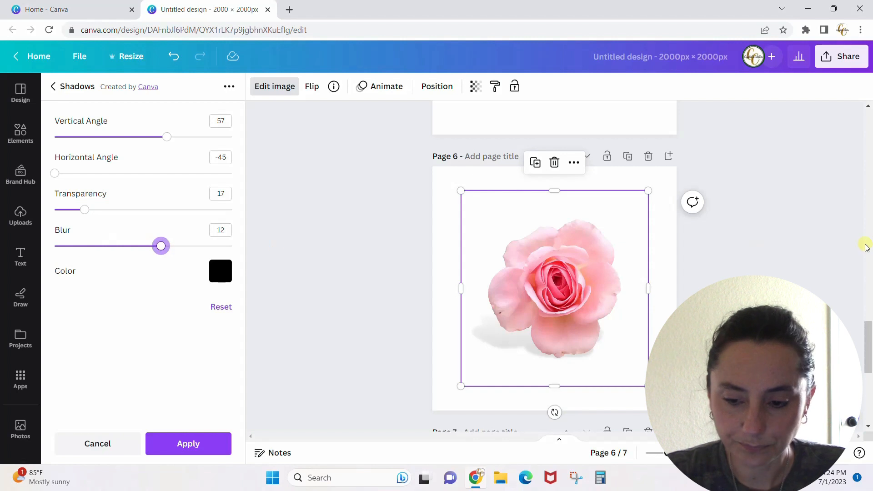
{"action": "scroll", "scroll_direction": "down", "scroll_amount": 3}
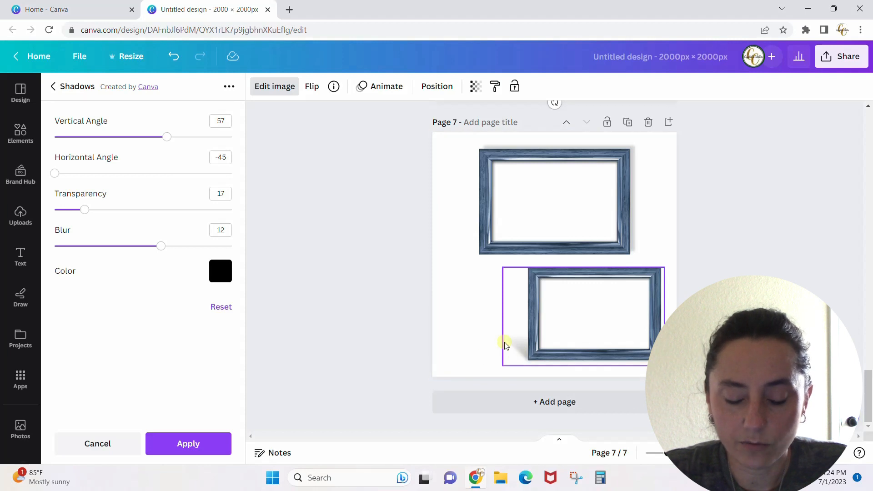
- Deselect and reselect the lower page 7 frame to compare its down-left shadow
{"action": "left_click", "coordinate": [658, 152]}
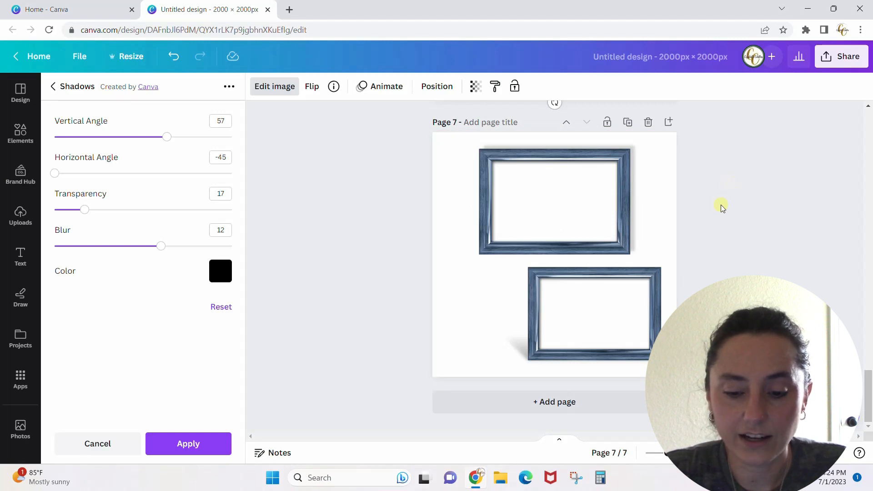
{"action": "left_click", "coordinate": [582, 316]}
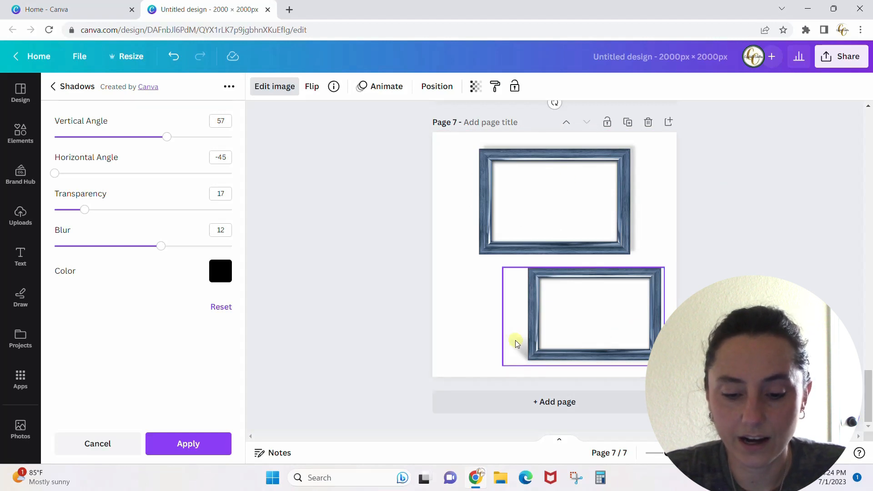